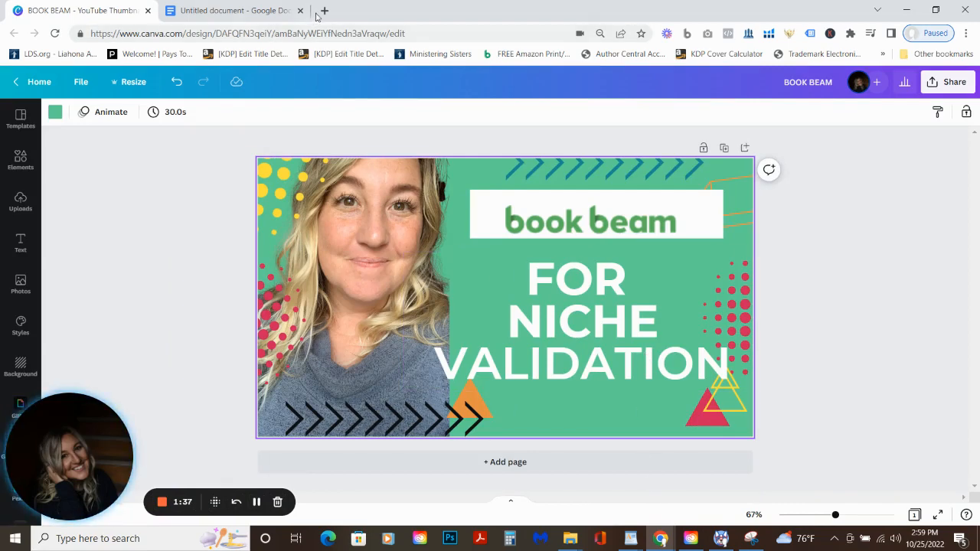
Step: Open bookbeam.io in a new browser tab and go to its Login page
click(323, 10)
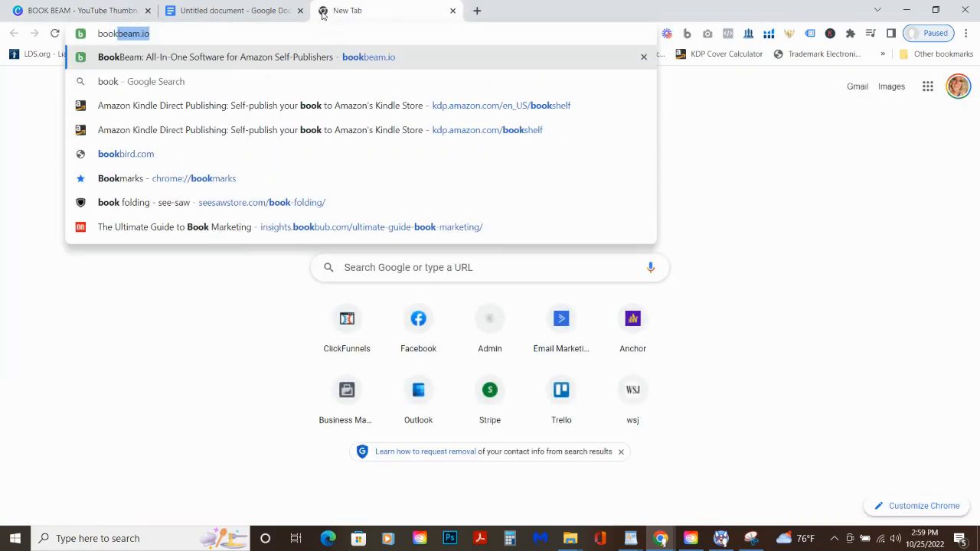
click(230, 56)
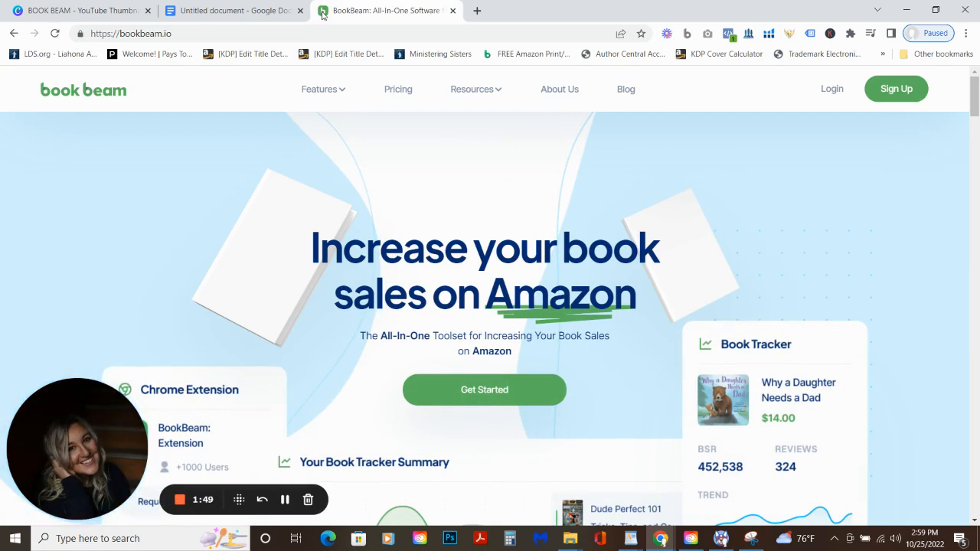
mouse_move(514, 322)
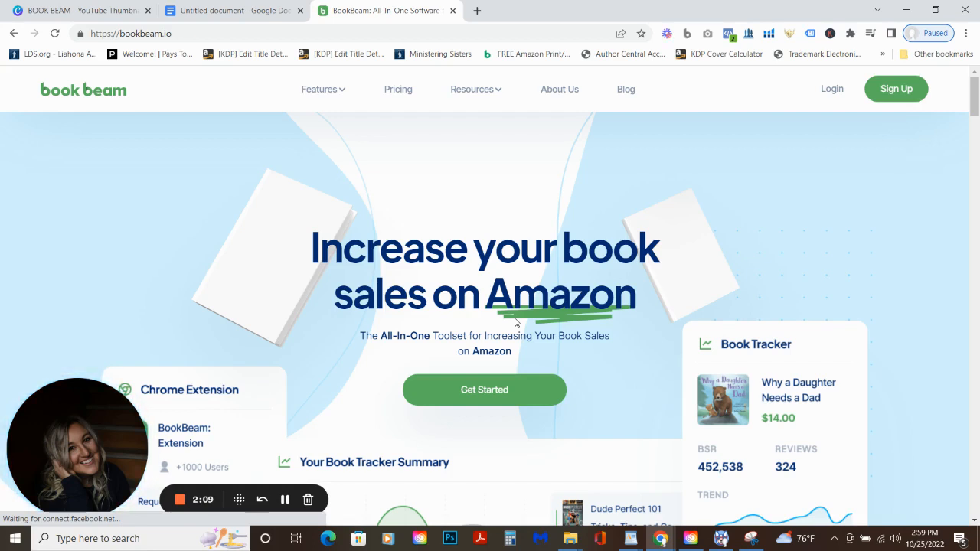
mouse_move(674, 239)
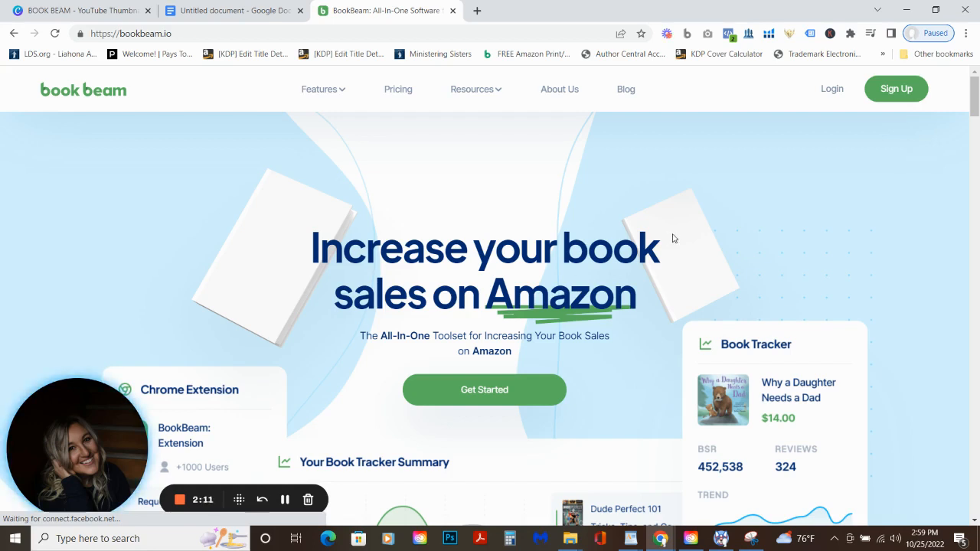
mouse_move(793, 161)
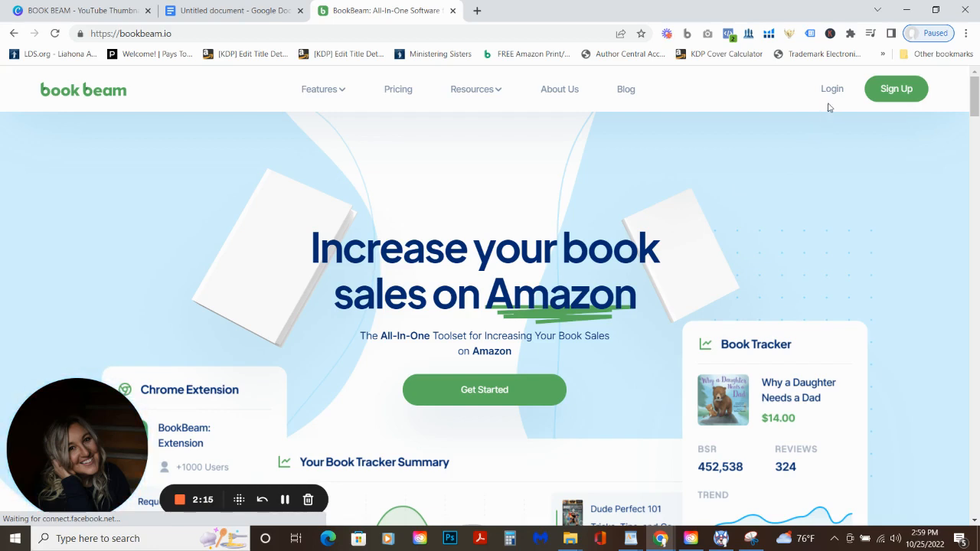
click(832, 89)
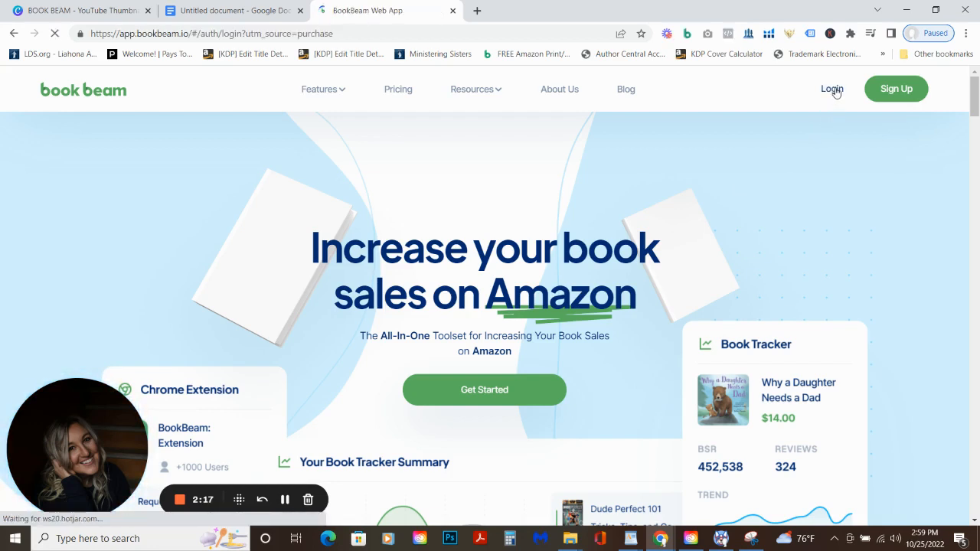
Step: Sign in and open the Keyword Research Tool showing 'childrens books ages 0-3' results
click(832, 89)
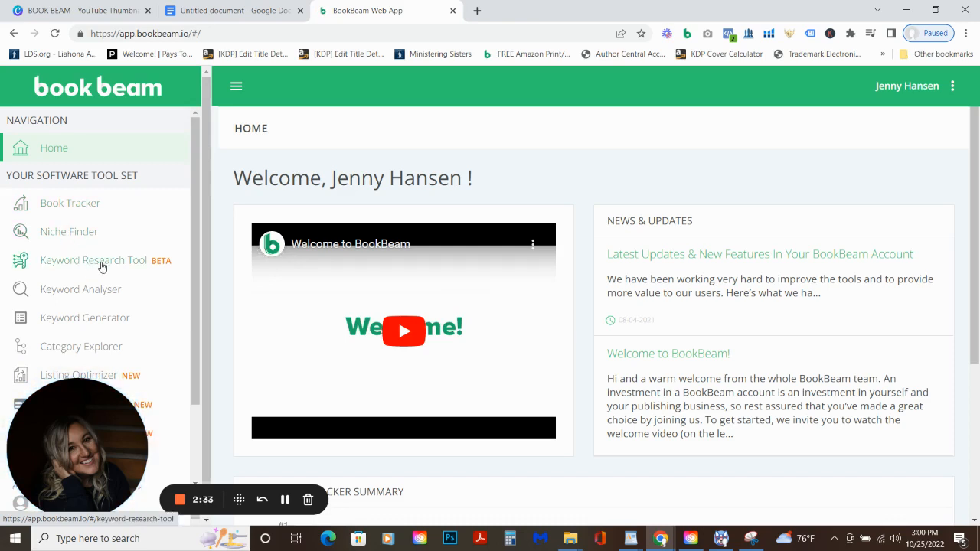
click(93, 260)
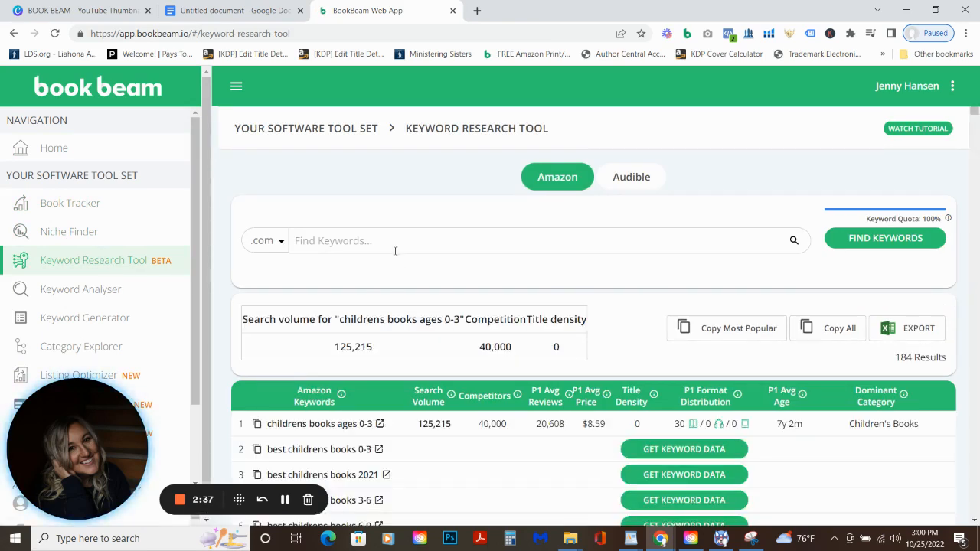
mouse_move(631, 177)
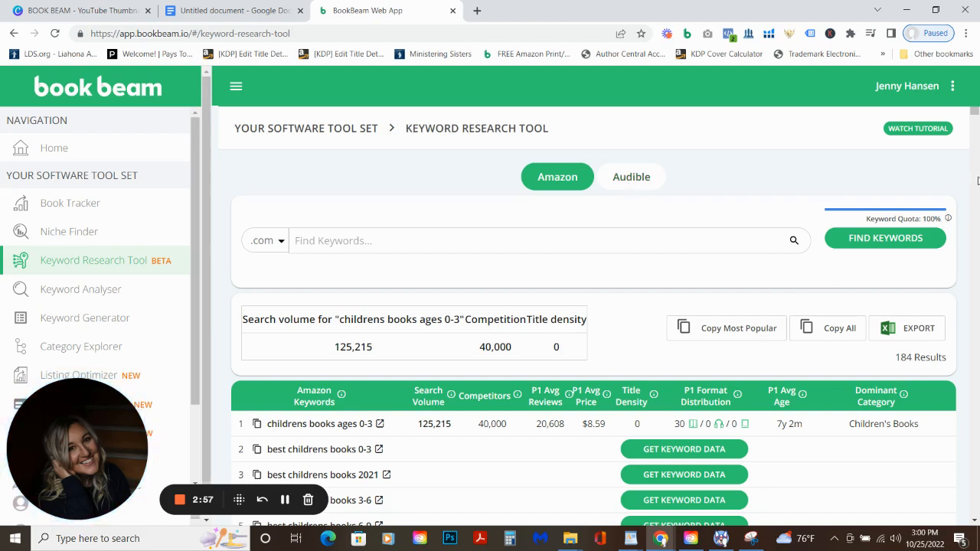
scroll(down, 3)
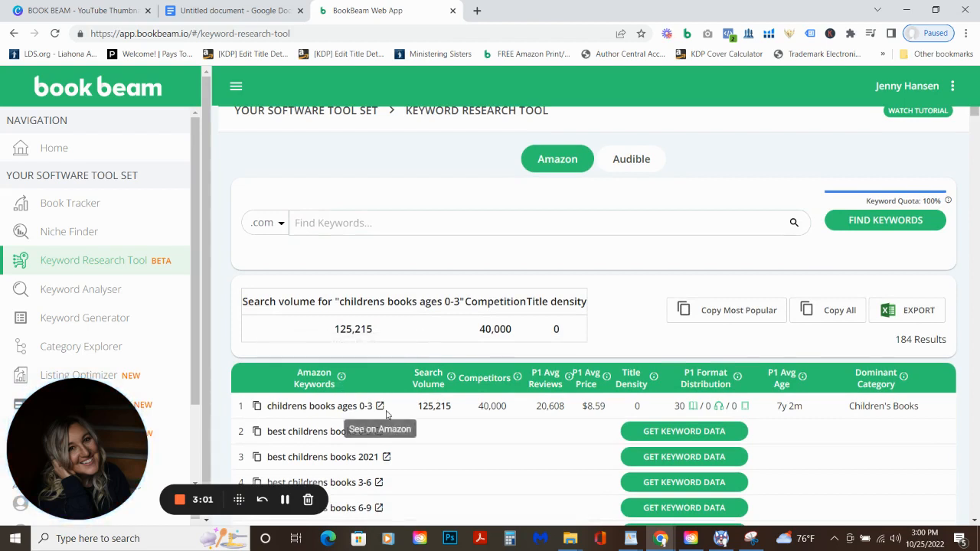
mouse_move(362, 414)
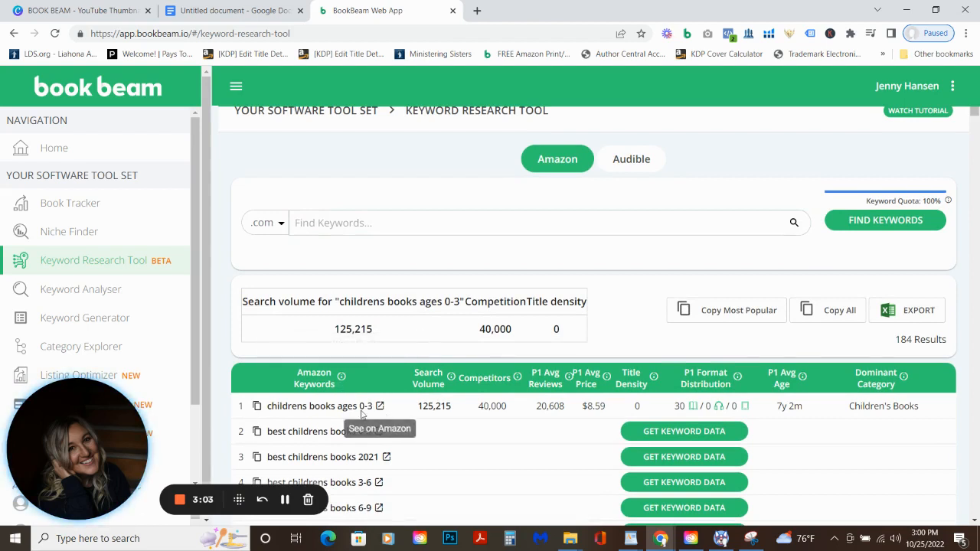
mouse_move(452, 428)
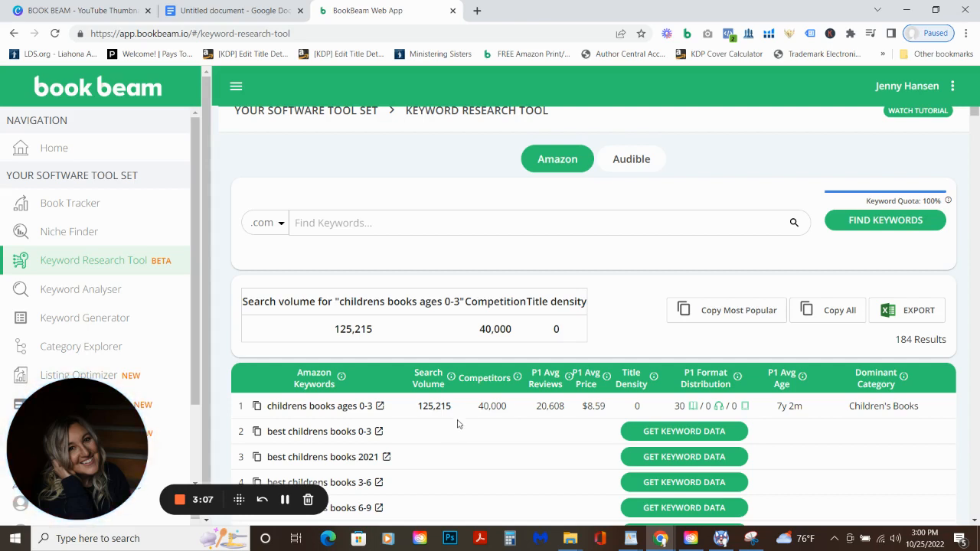
mouse_move(517, 411)
text(C)
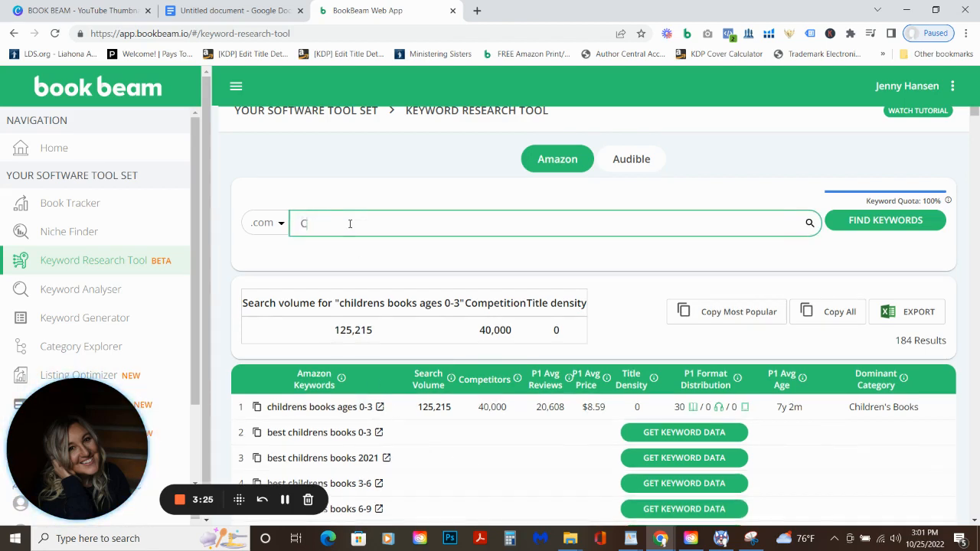
Step: Search keywords for 'Children's book 0-3 nature', returning 139 results with 4,965 volume
text(hildren's book 0-3)
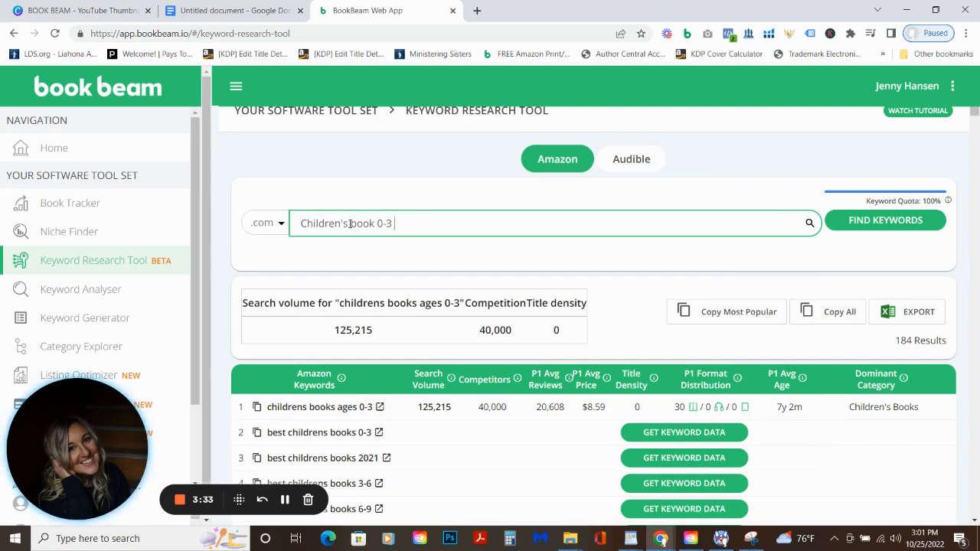
text(nature)
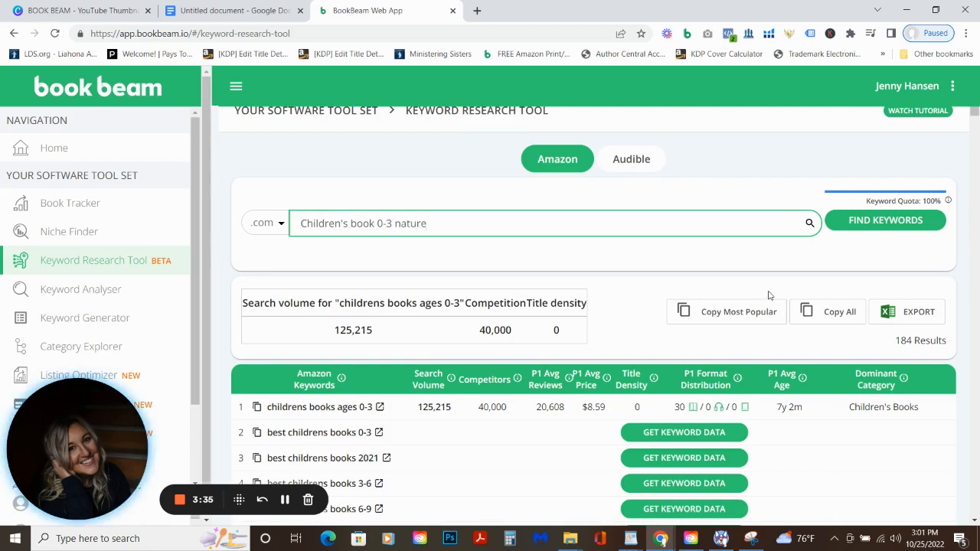
click(885, 220)
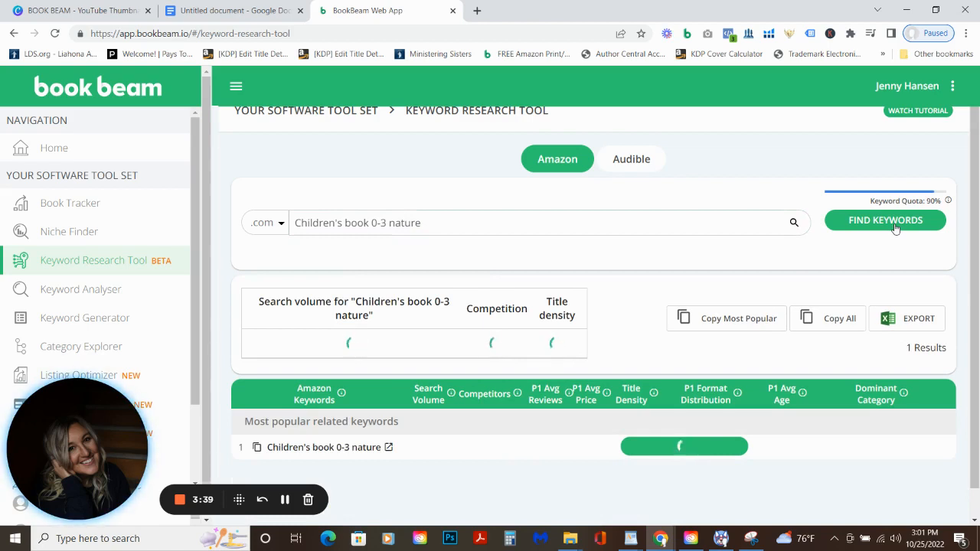
click(885, 220)
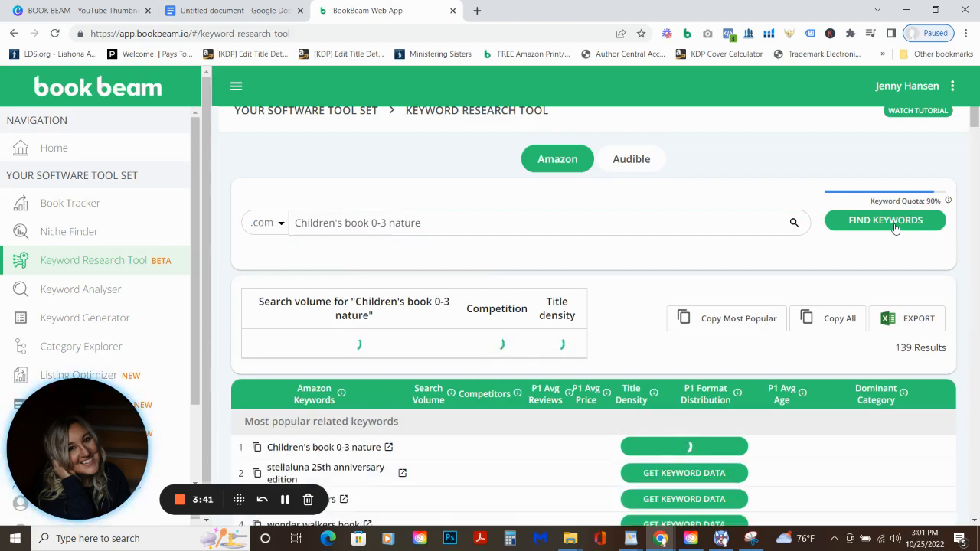
click(885, 221)
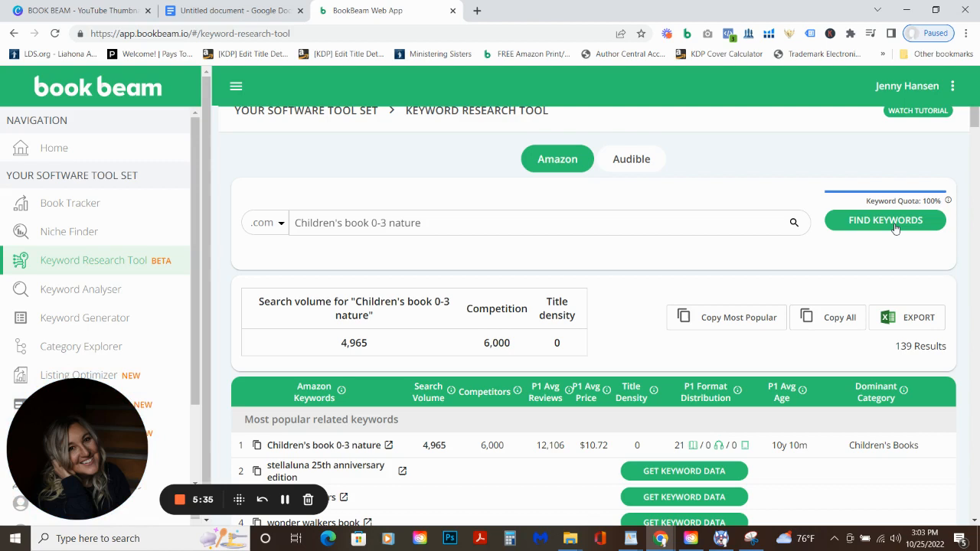
click(536, 223)
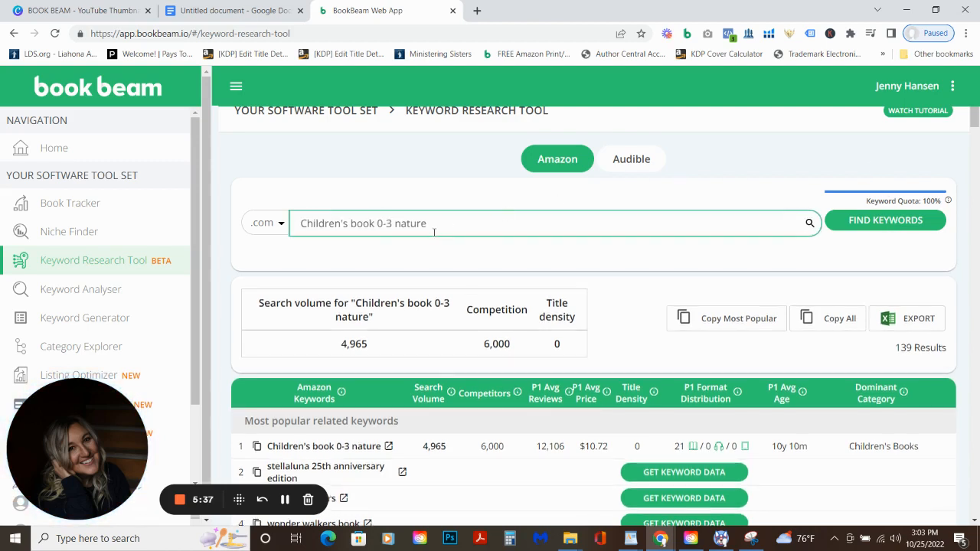
double_click(409, 223)
text(scienc)
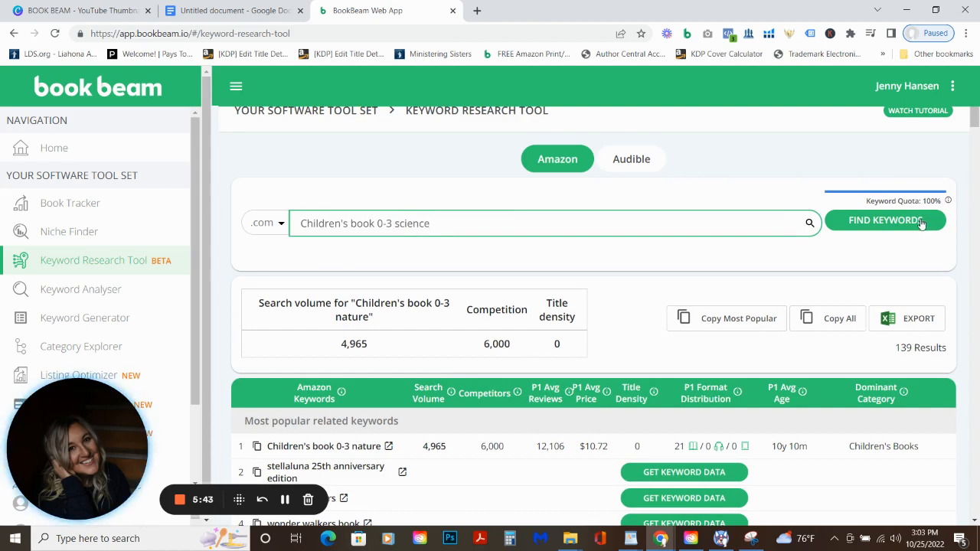
click(886, 221)
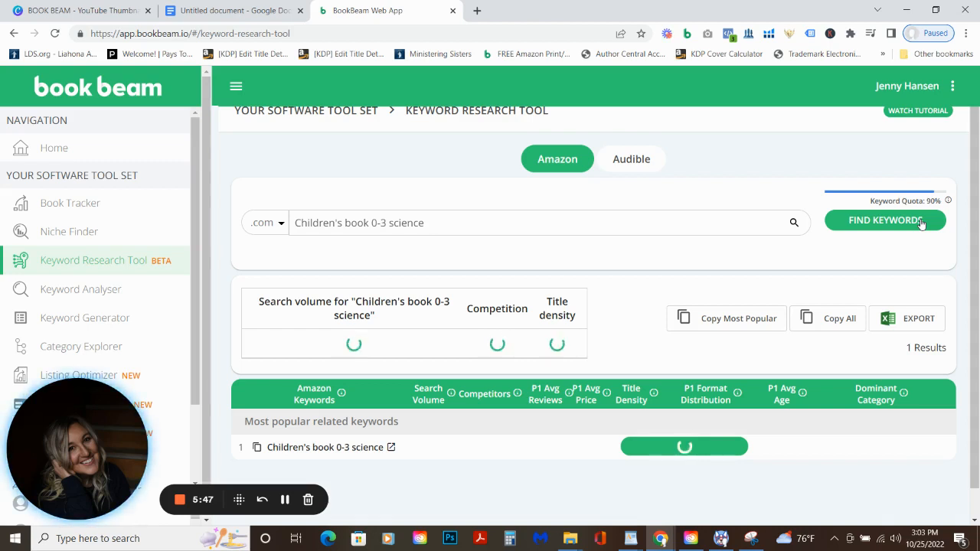
click(884, 221)
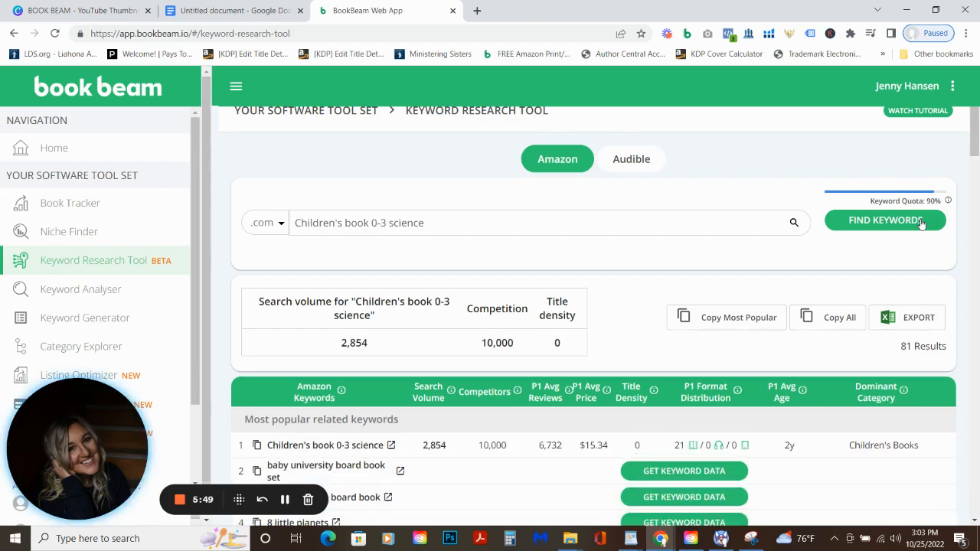
click(885, 221)
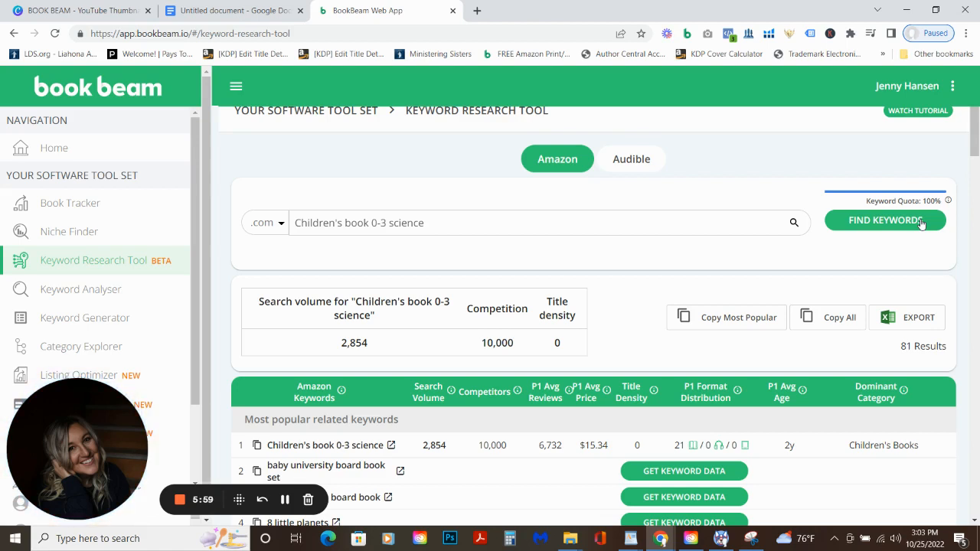
mouse_move(828, 196)
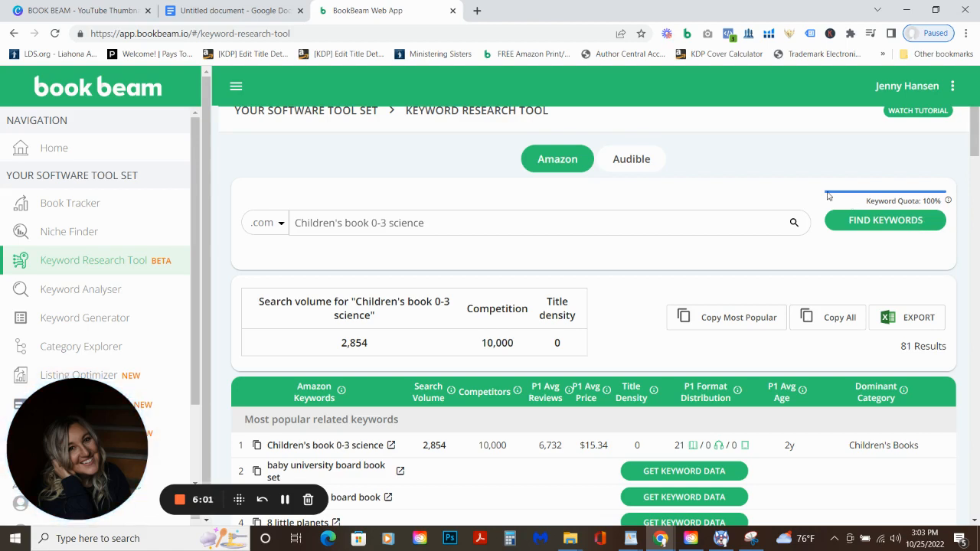
double_click(412, 222)
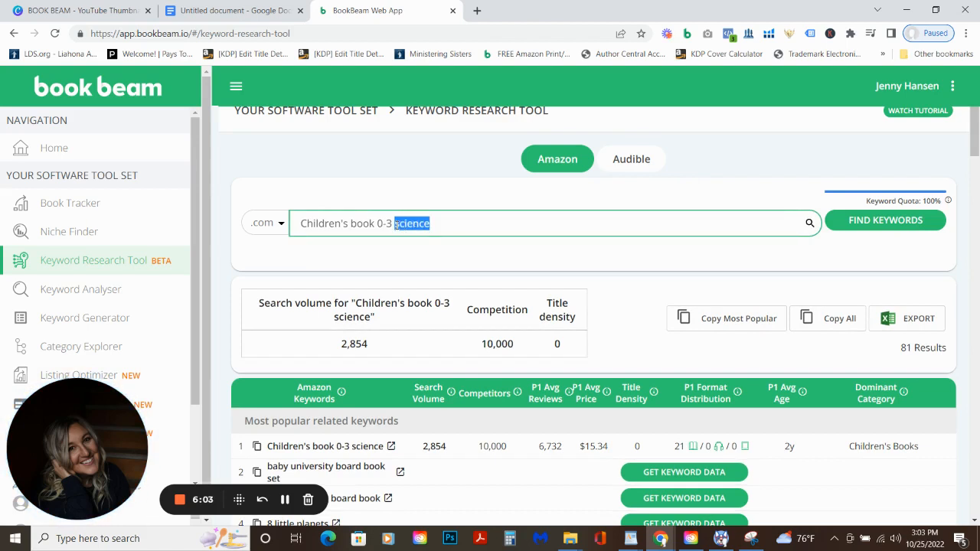
Step: Search 'Children's book 0-3 art', returning 104 results, 7,540 volume and 8,000 competition
text(art)
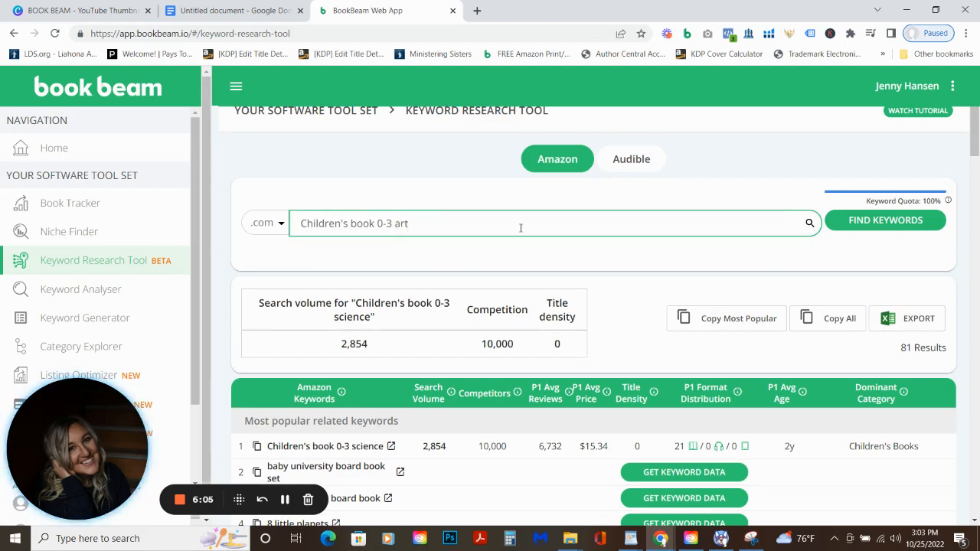
click(885, 221)
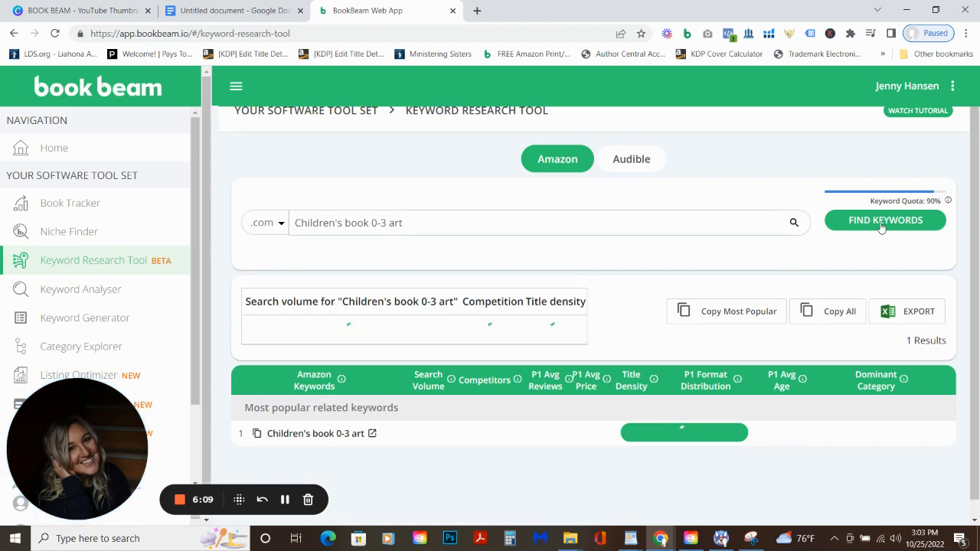
click(885, 221)
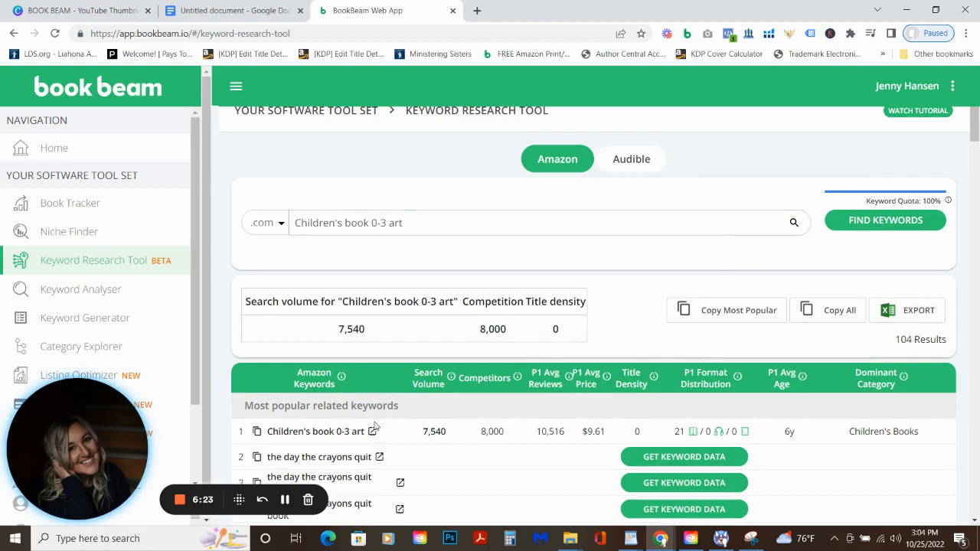
mouse_move(375, 431)
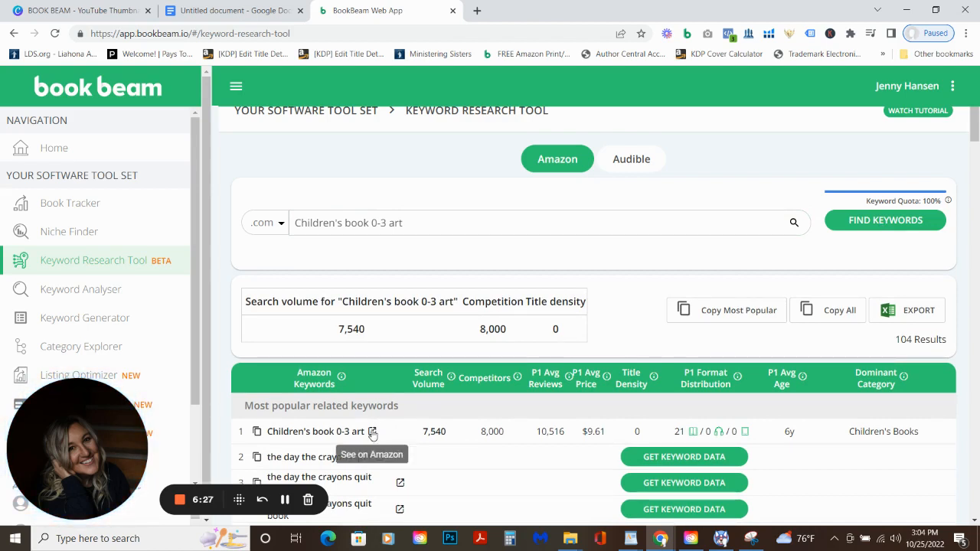
Step: View the art keyword's Amazon results and open My Magical Choices' BSR trend chart
click(374, 431)
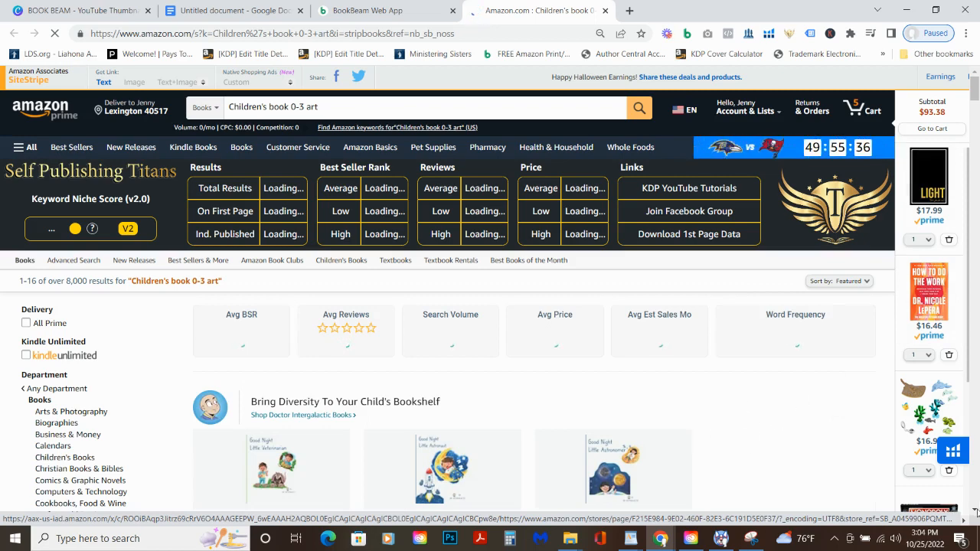
scroll(down, 3)
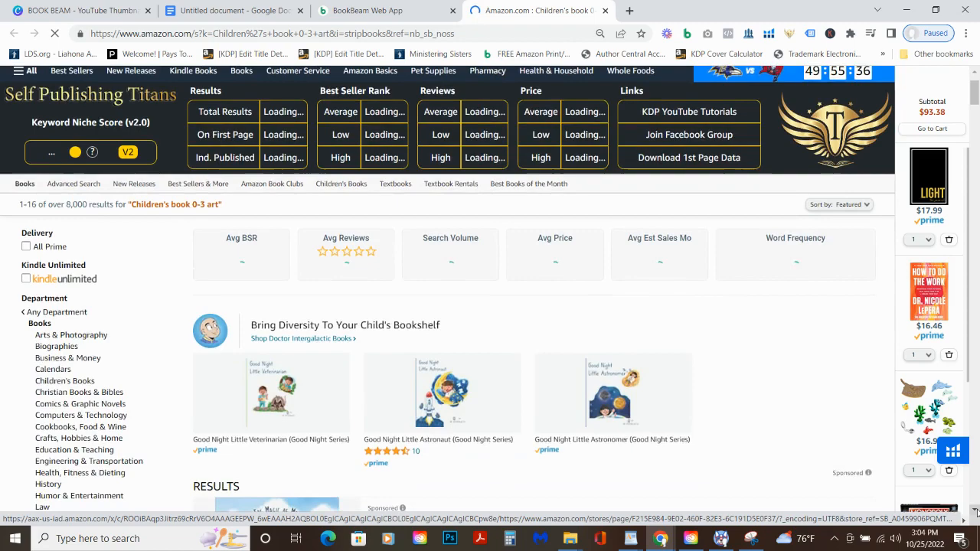
scroll(down, 3)
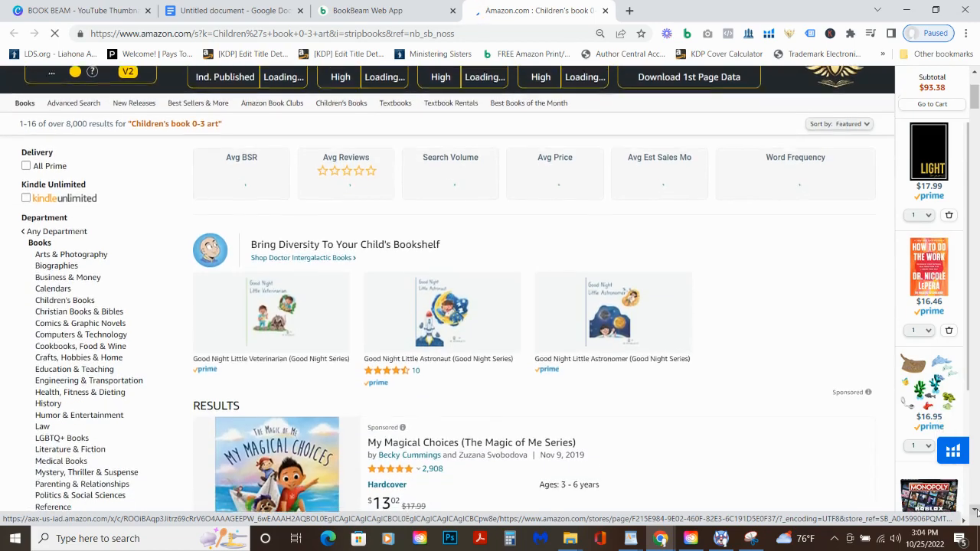
scroll(down, 3)
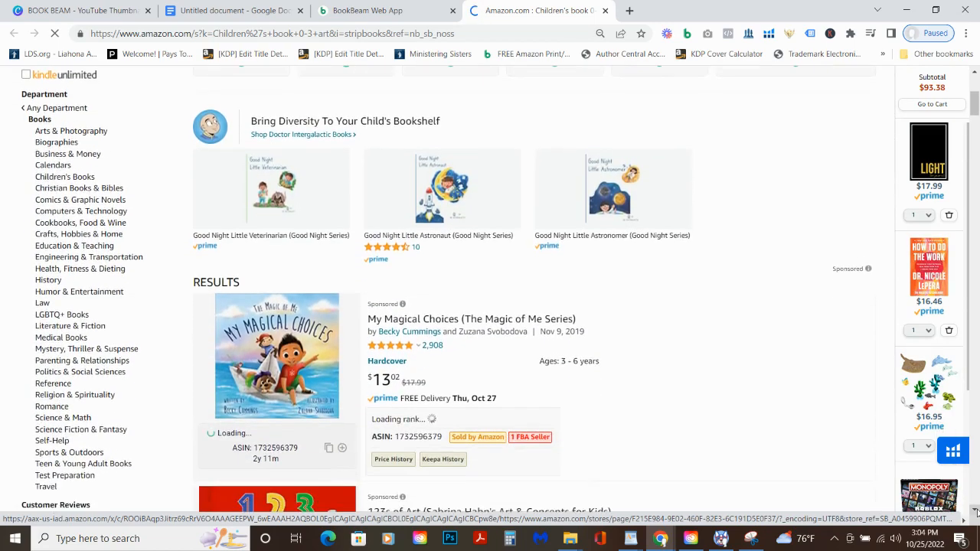
scroll(down, 3)
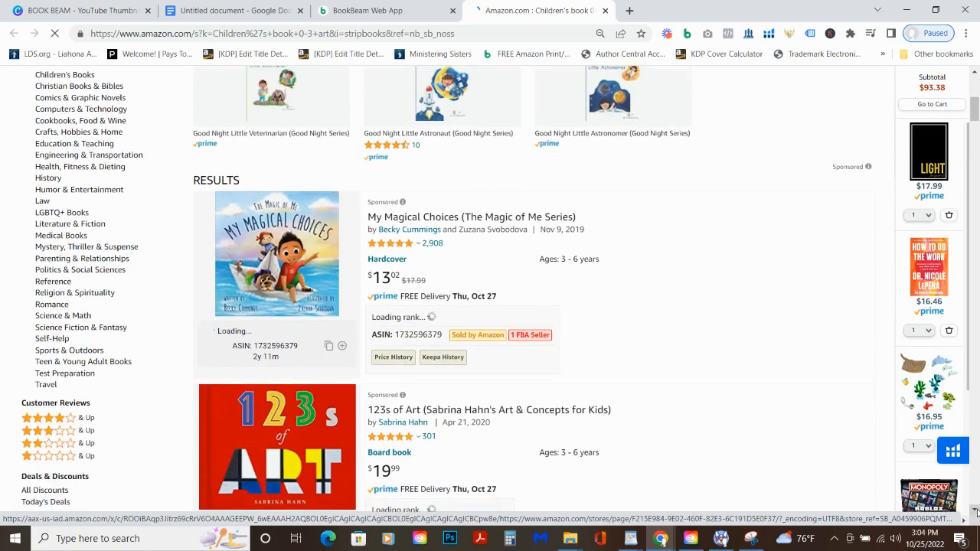
scroll(down, 3)
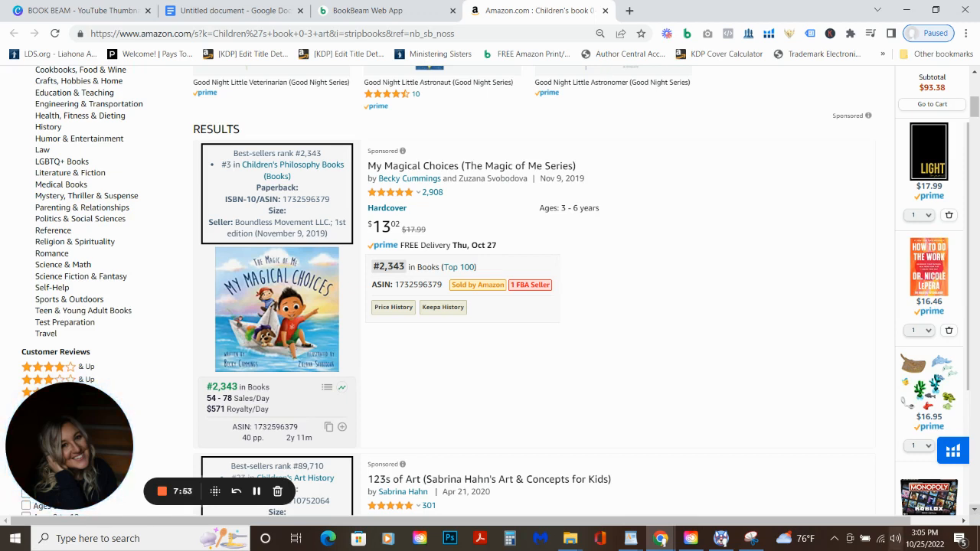
mouse_move(488, 480)
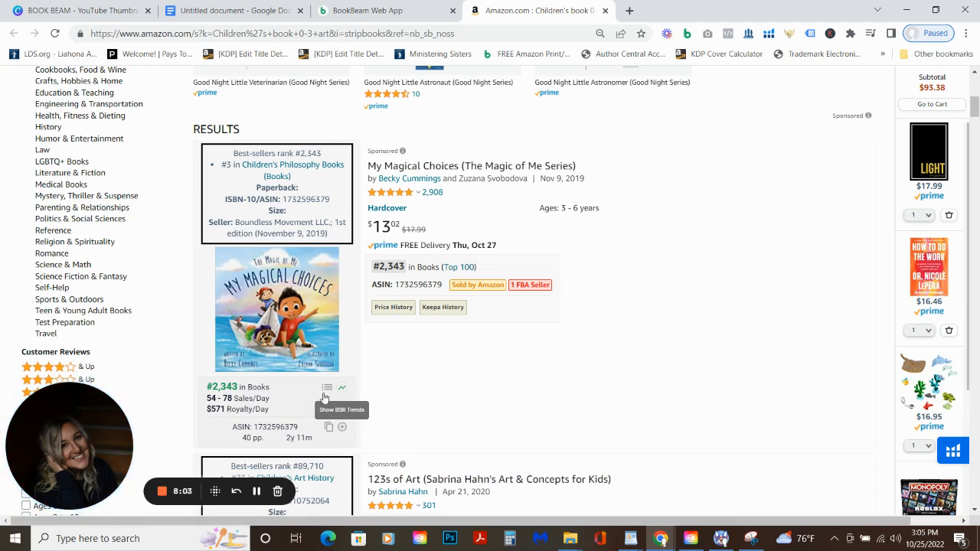
mouse_move(327, 428)
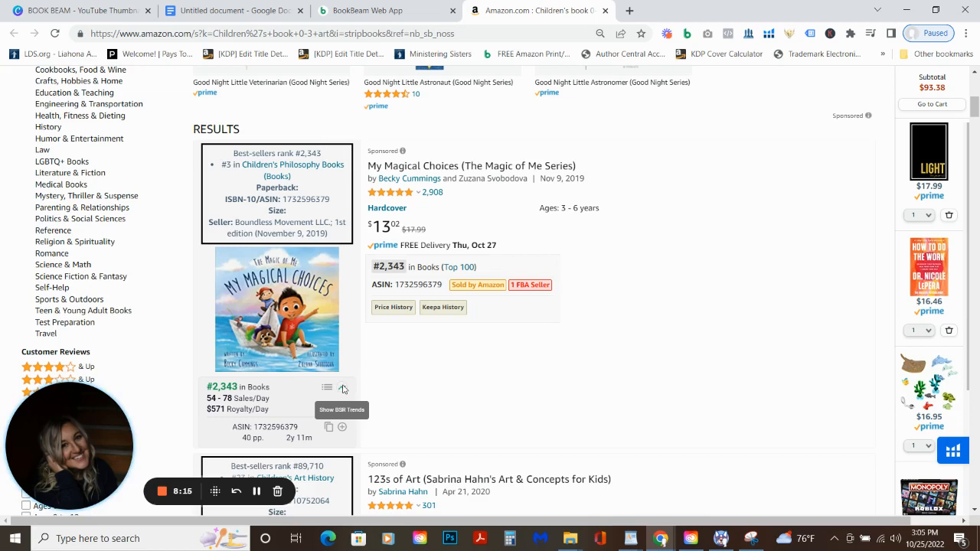
click(327, 389)
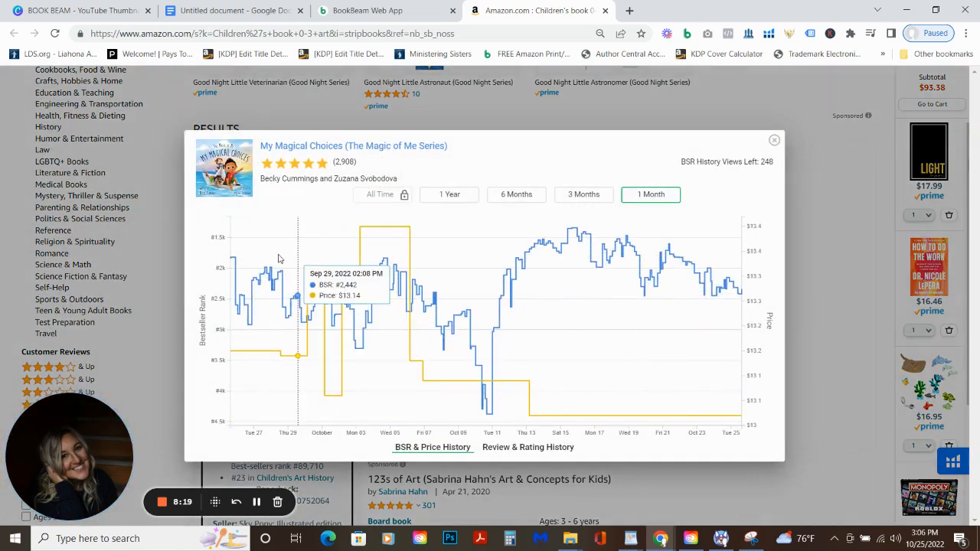
mouse_move(313, 216)
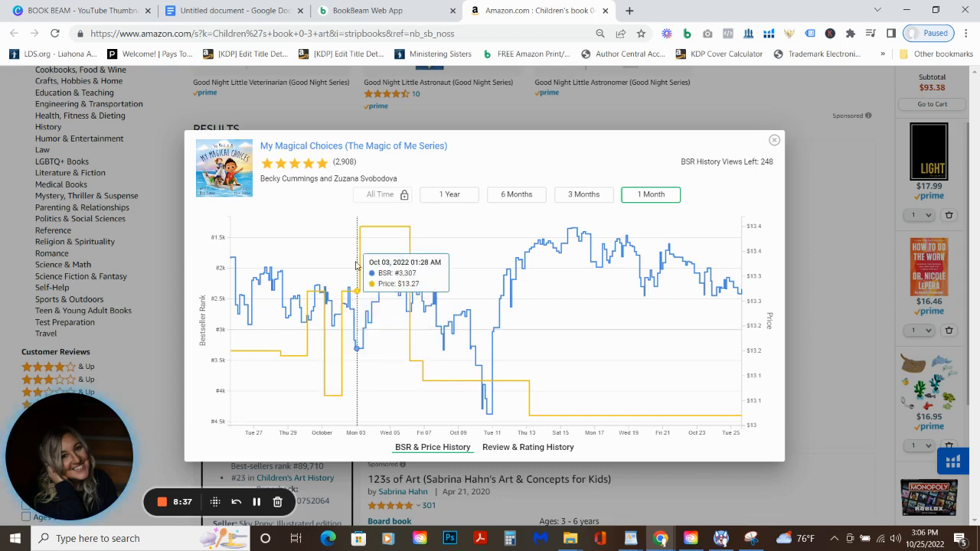
mouse_move(382, 232)
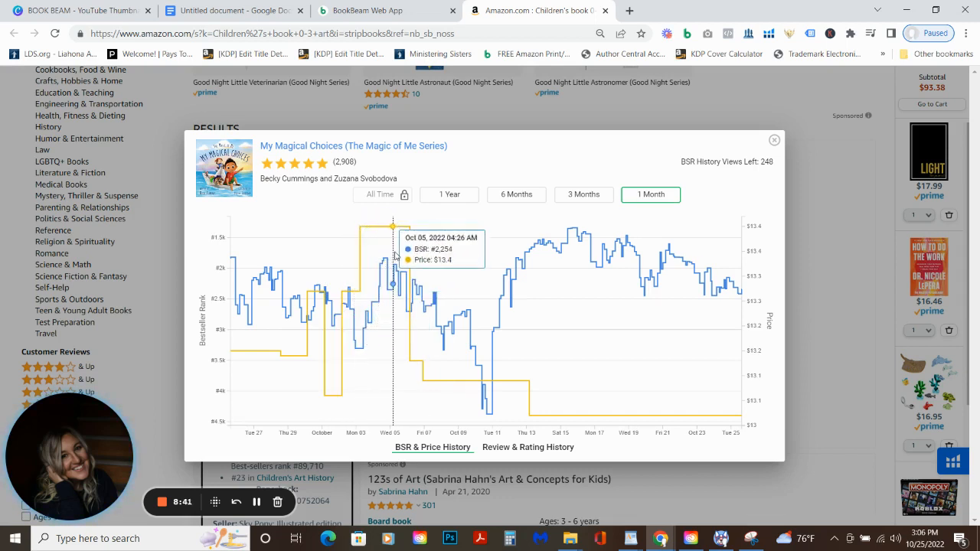
mouse_move(504, 274)
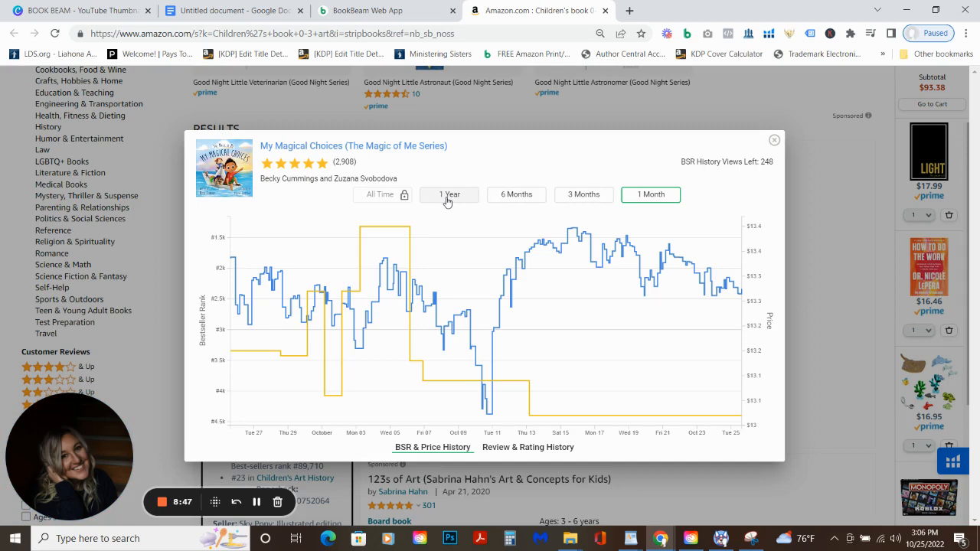
Step: Set the chart to 1 Year after trying All Time, then show review and rating history
click(448, 194)
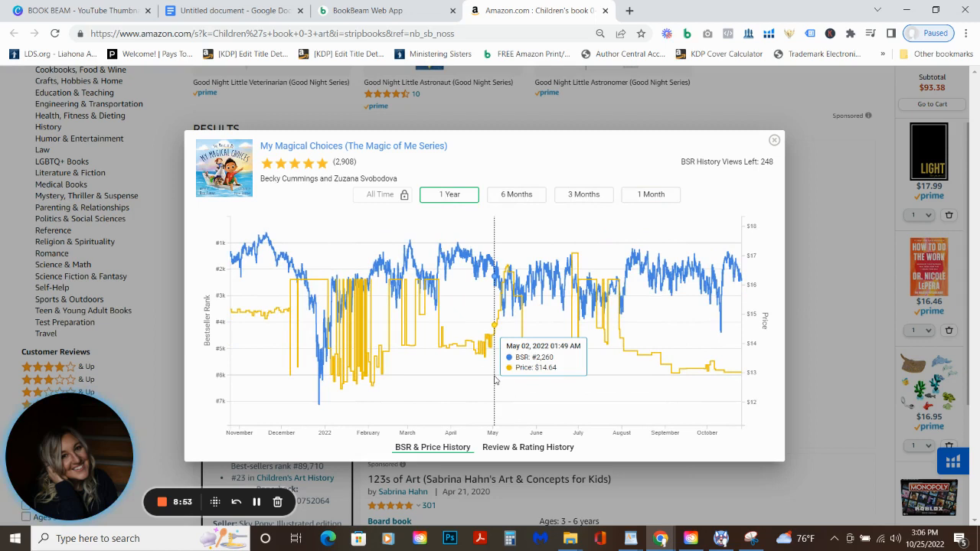
mouse_move(301, 360)
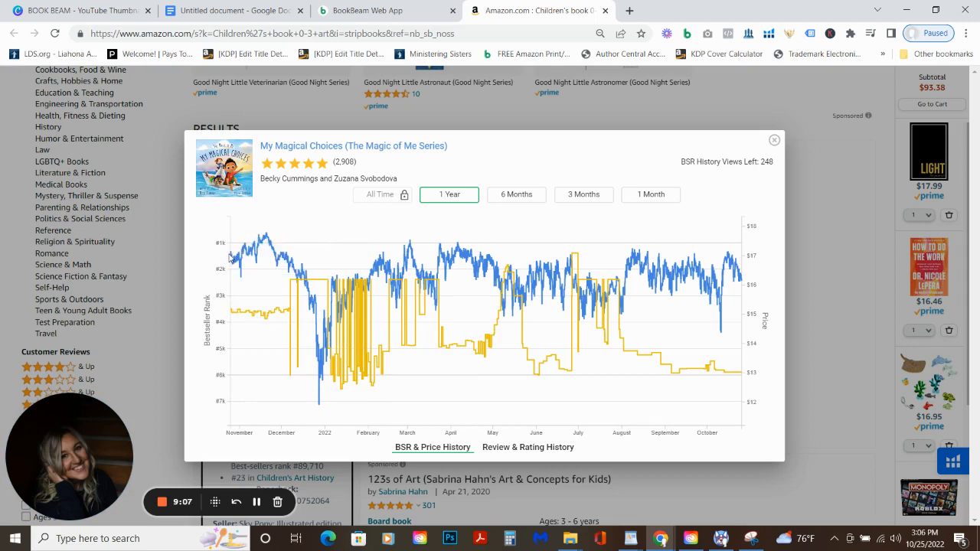
mouse_move(352, 217)
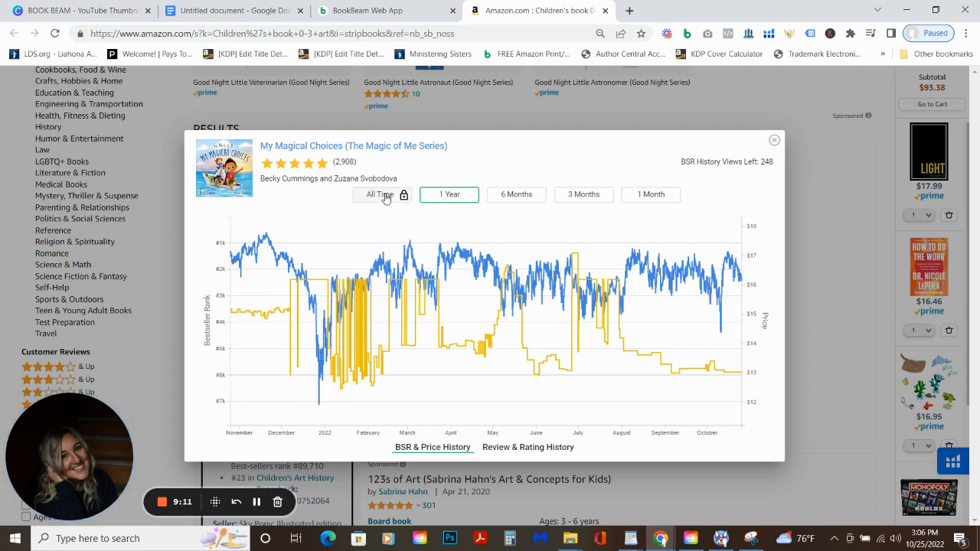
click(380, 193)
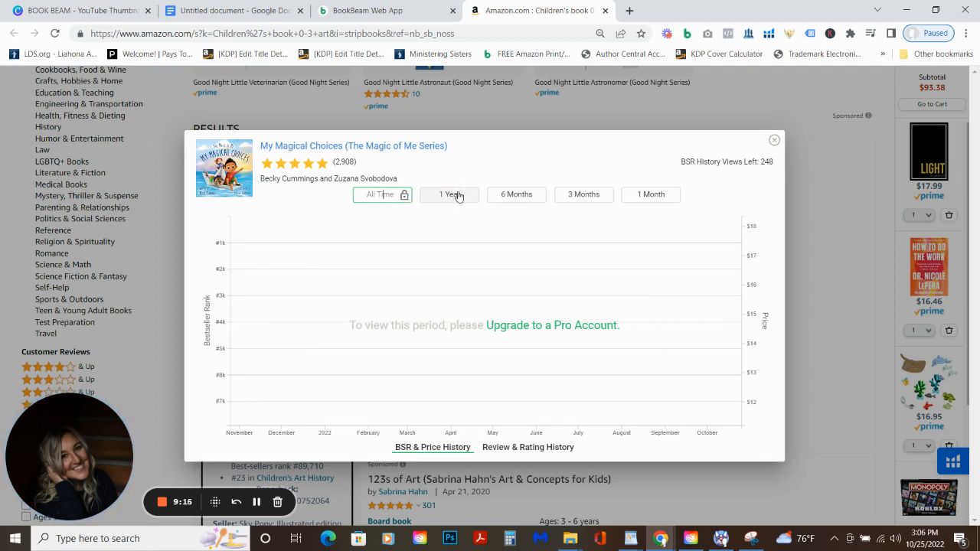
click(450, 194)
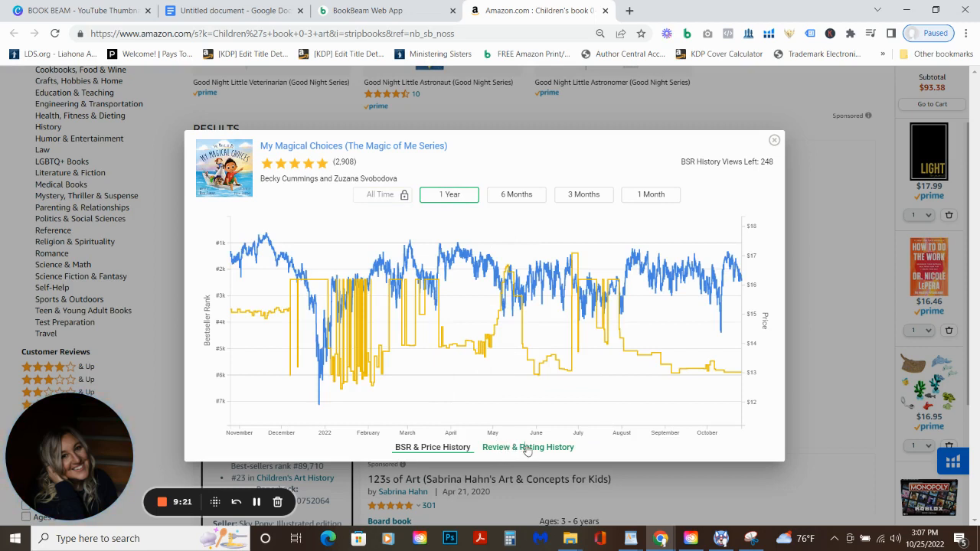
click(528, 447)
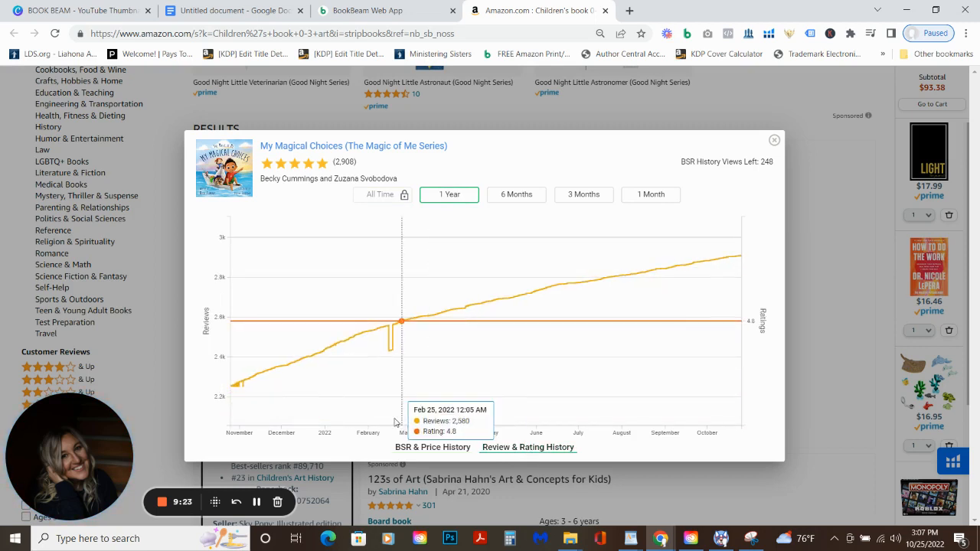
mouse_move(247, 320)
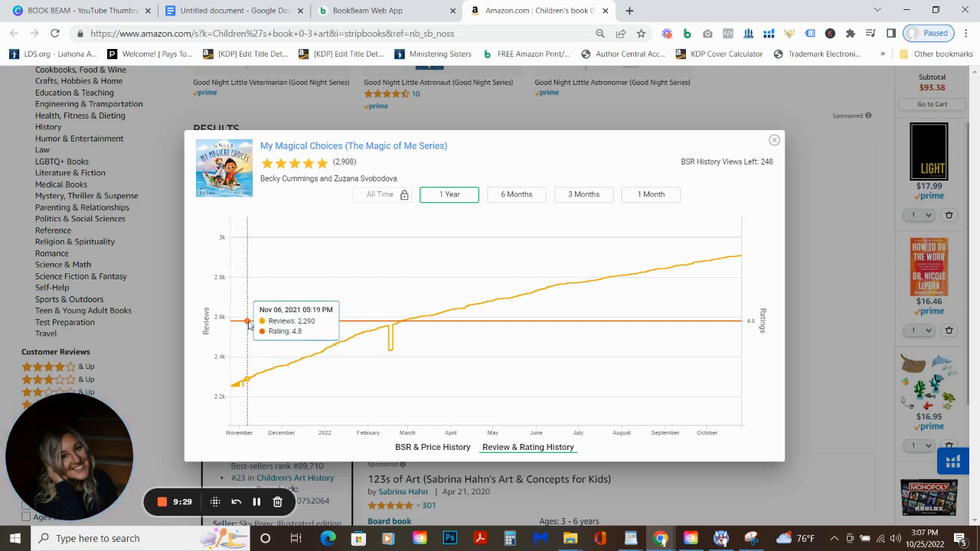
mouse_move(296, 360)
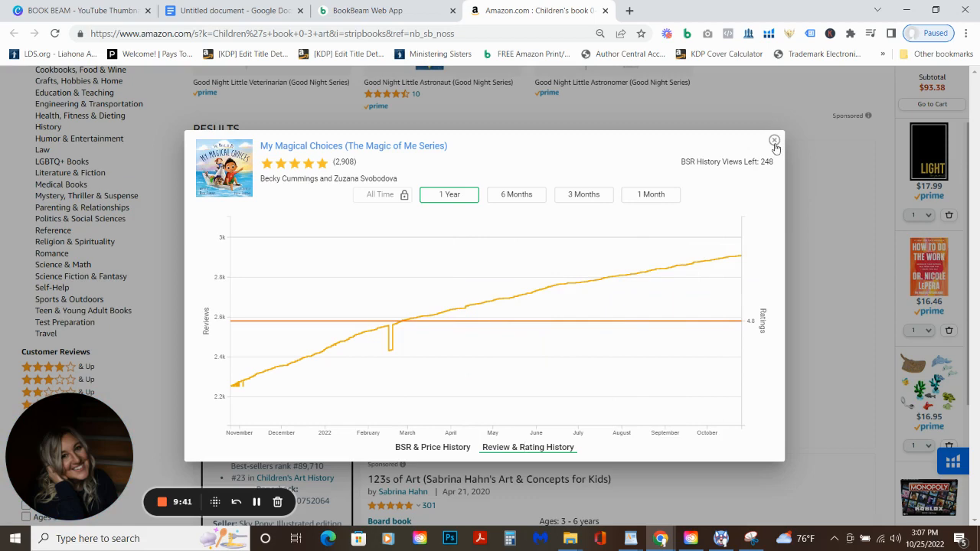
Step: Close the Review & Rating History popup and open the My Magical Choices listing
click(774, 141)
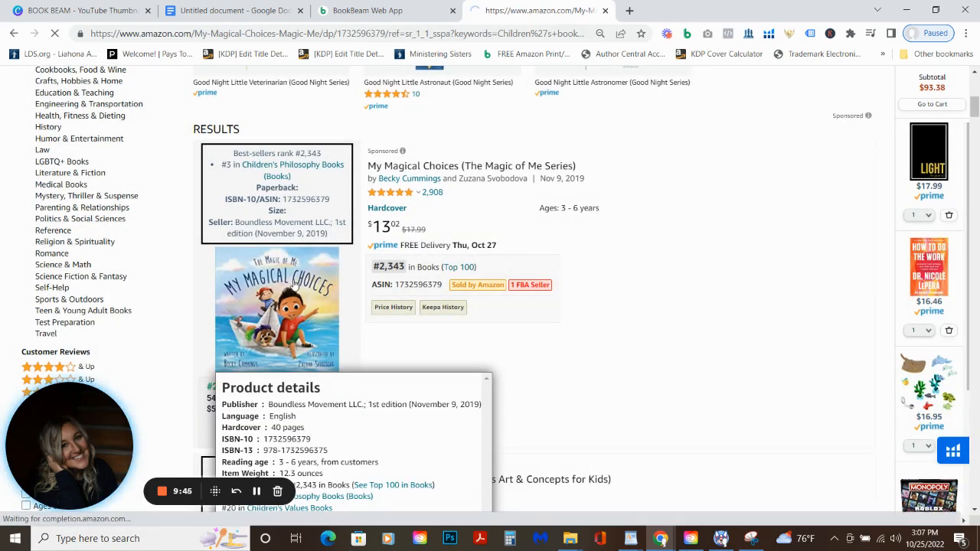
click(276, 307)
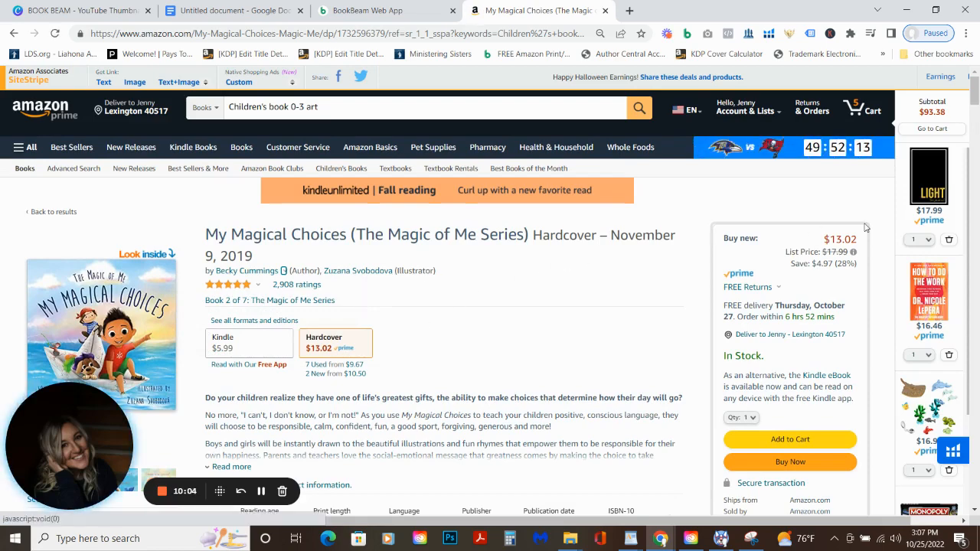
Step: Scroll to the BookBeam panel showing BSR #2,343, 54–78 daily sales and $467–$674 royalty
scroll(down, 3)
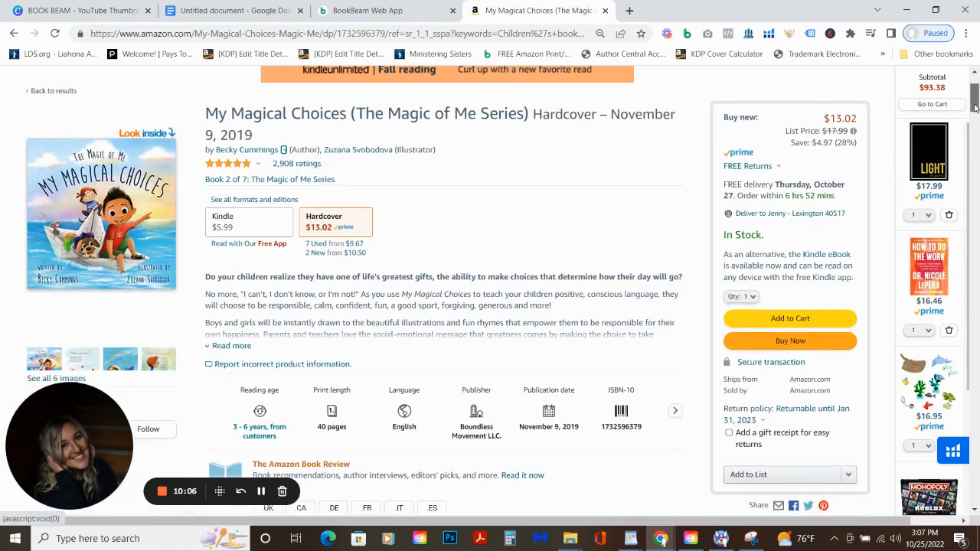
scroll(down, 3)
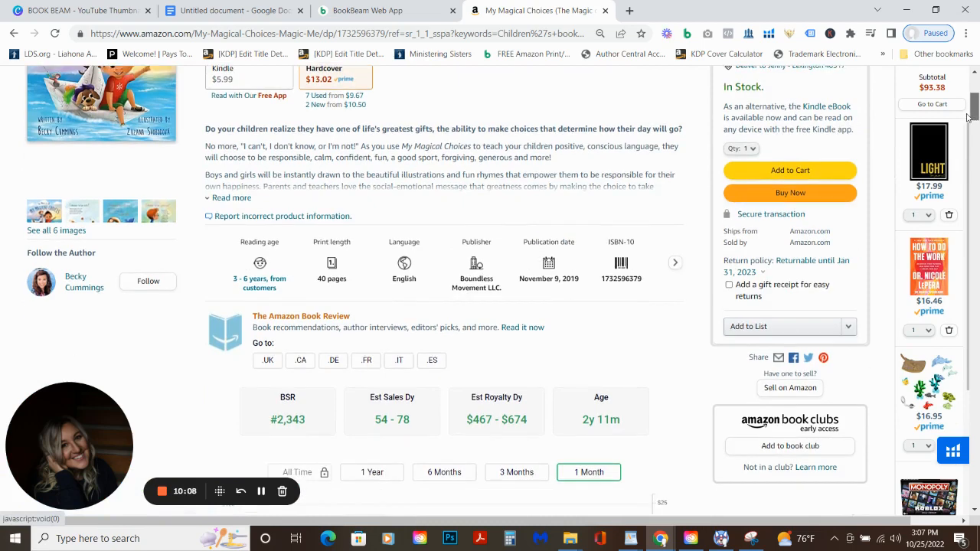
scroll(down, 3)
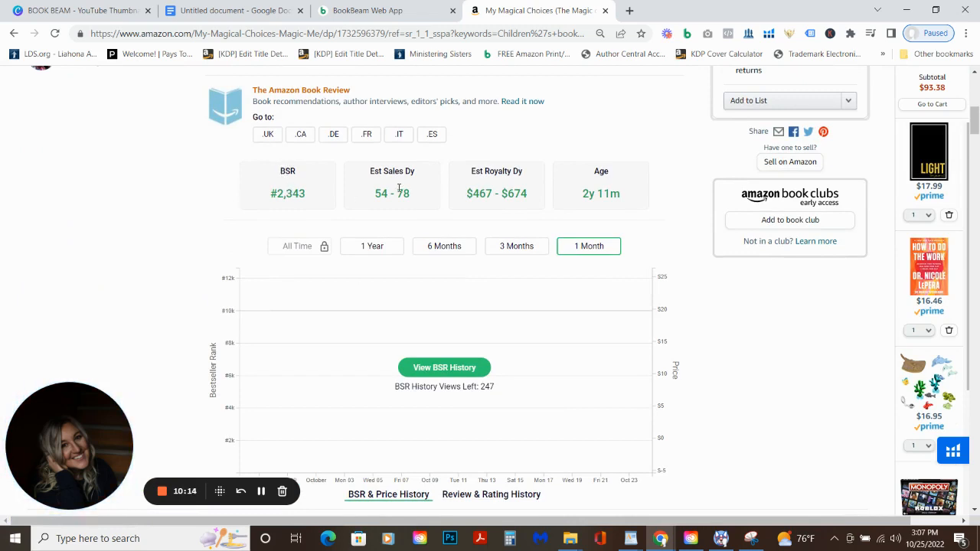
mouse_move(548, 249)
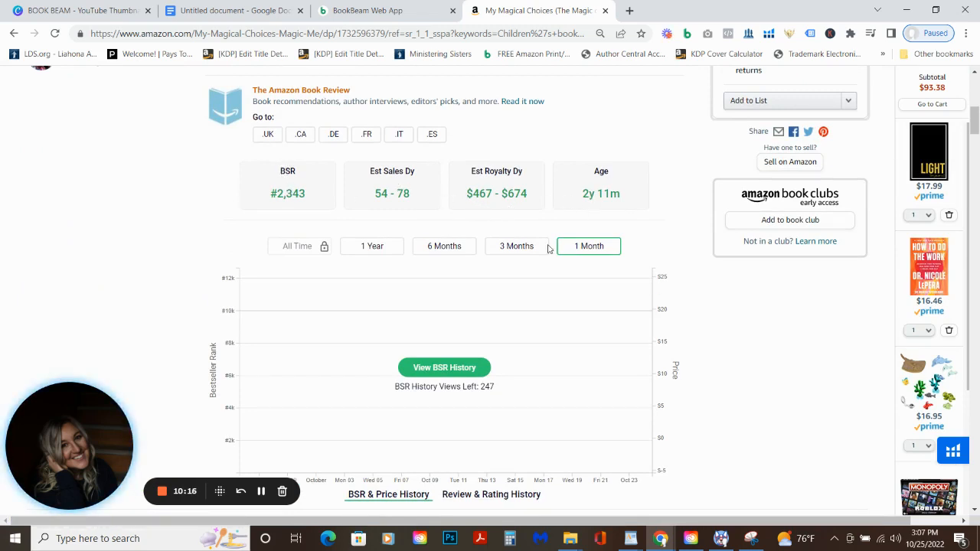
Step: Load the BSR history, then review product details: Boundless Movement, 40-page hardcover, three category ranks
click(444, 367)
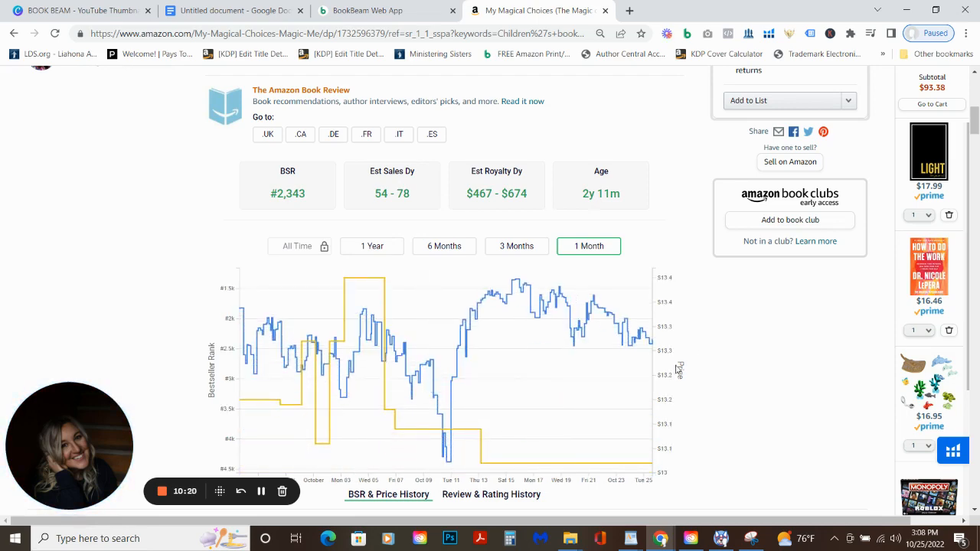
scroll(down, 3)
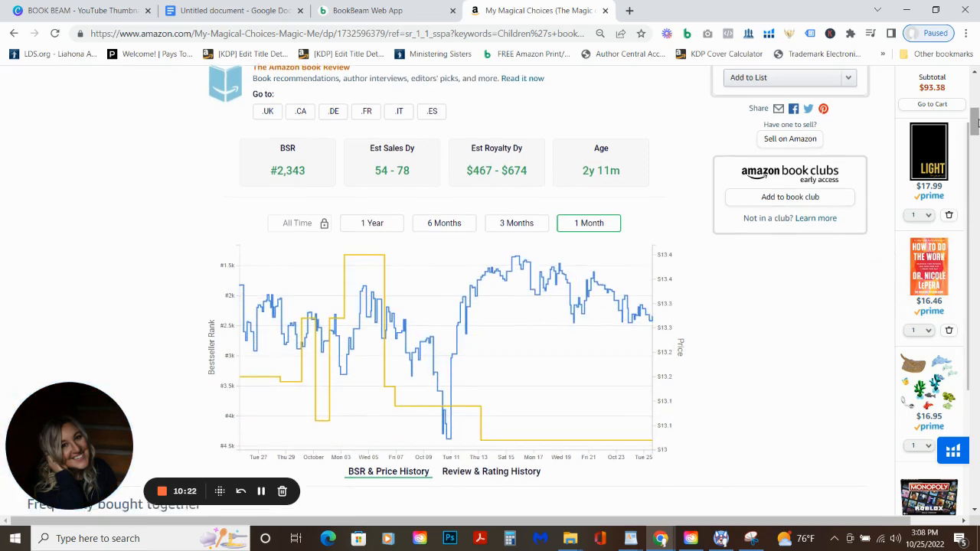
scroll(down, 3)
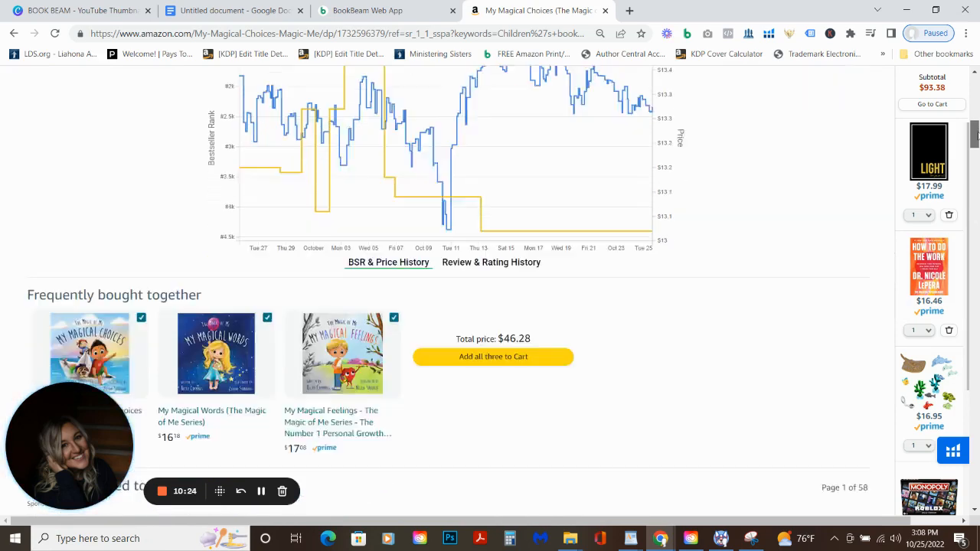
scroll(down, 3)
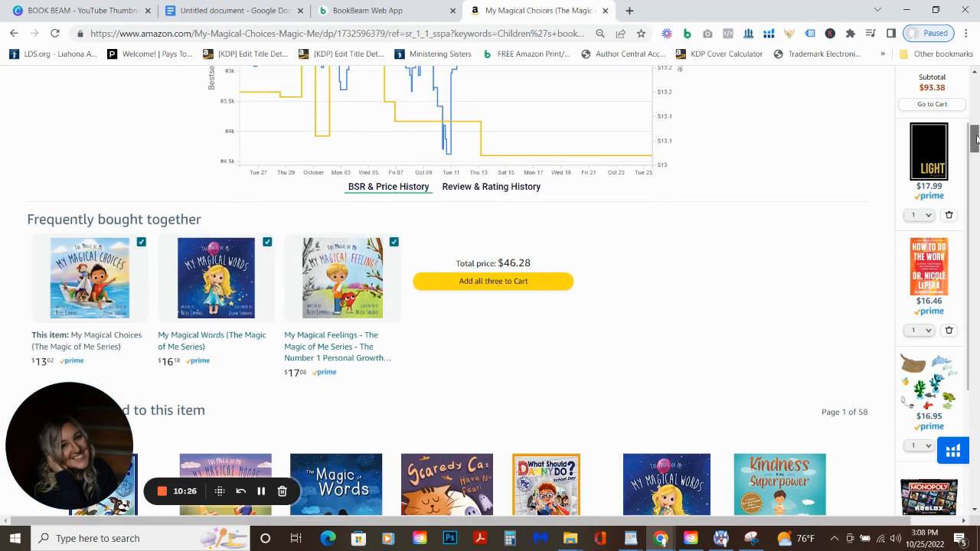
scroll(down, 3)
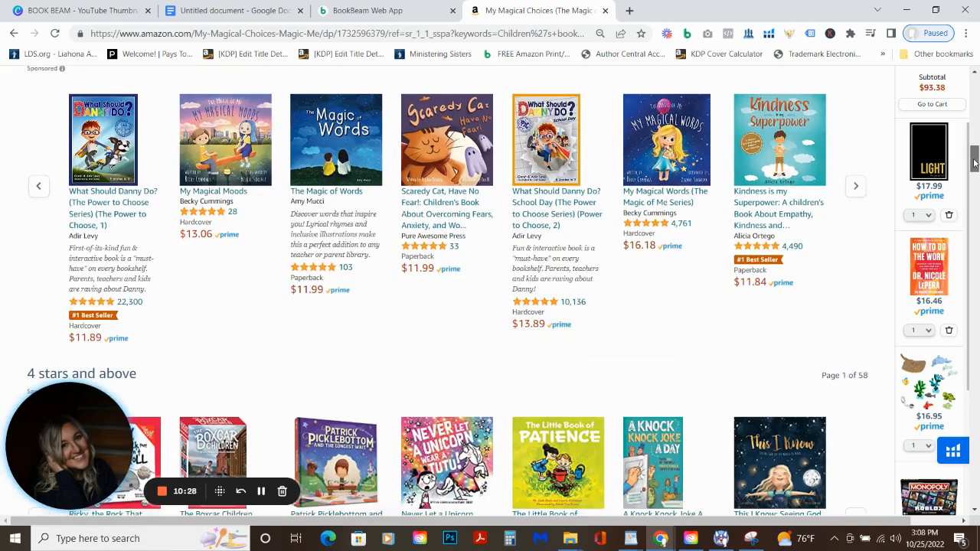
scroll(down, 3)
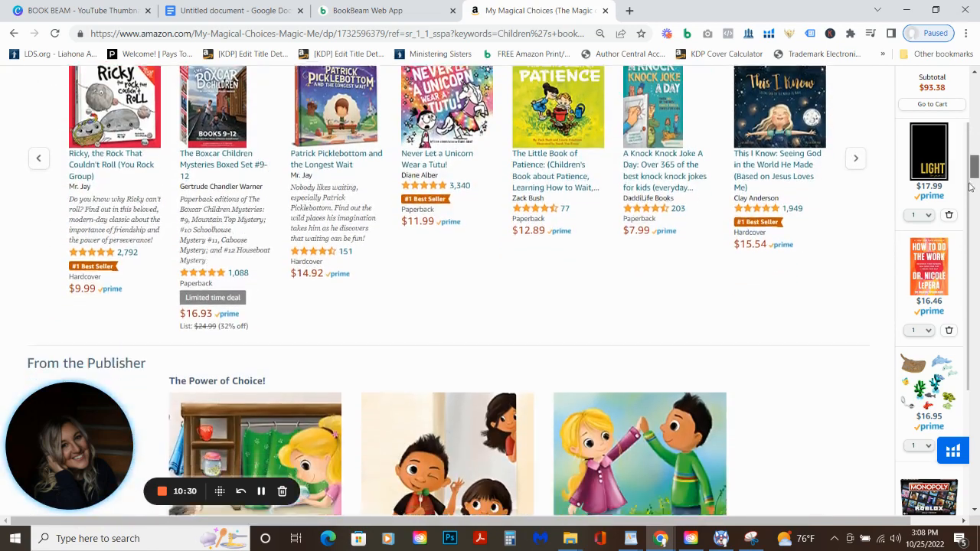
scroll(down, 3)
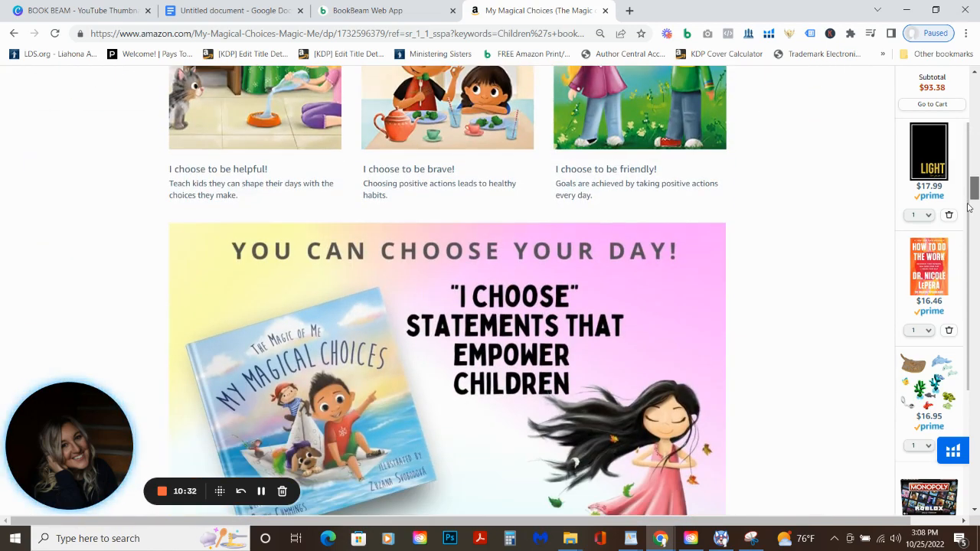
scroll(down, 3)
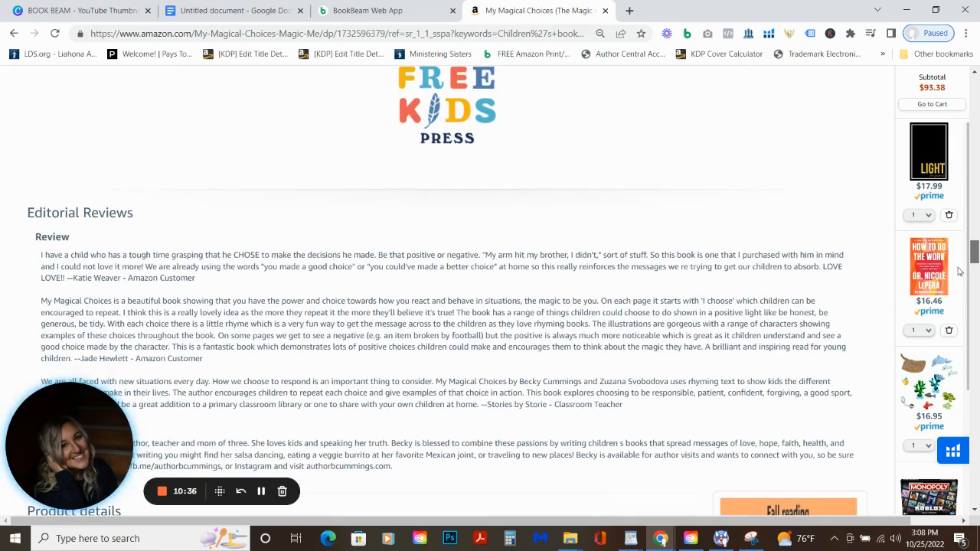
scroll(down, 3)
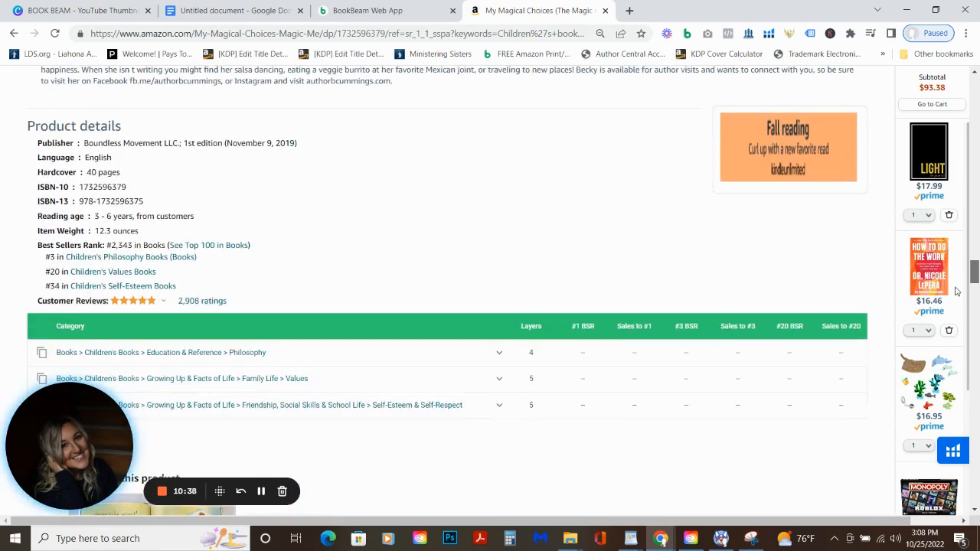
scroll(down, 3)
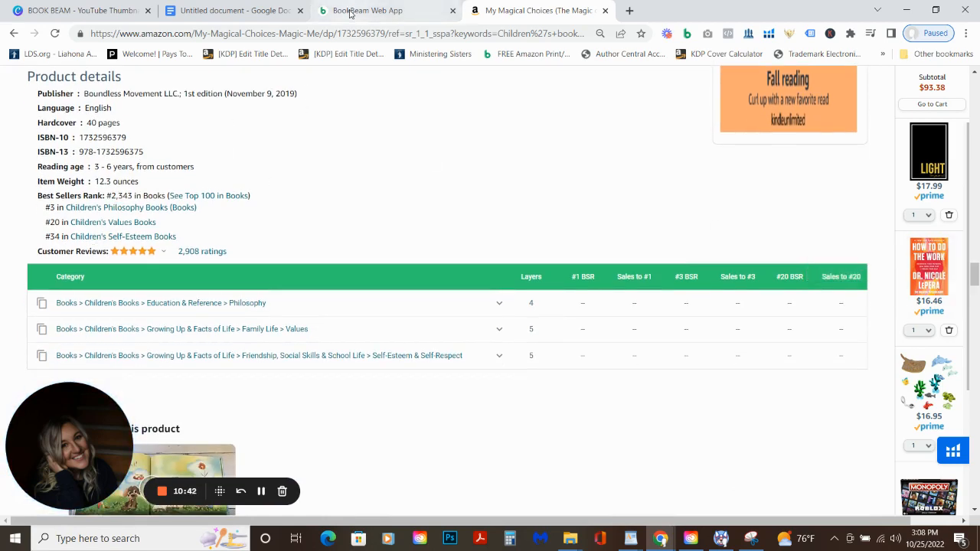
Step: Switch to the BookBeam Web App tab showing 'Children's book 0-3 art' keyword results
click(375, 10)
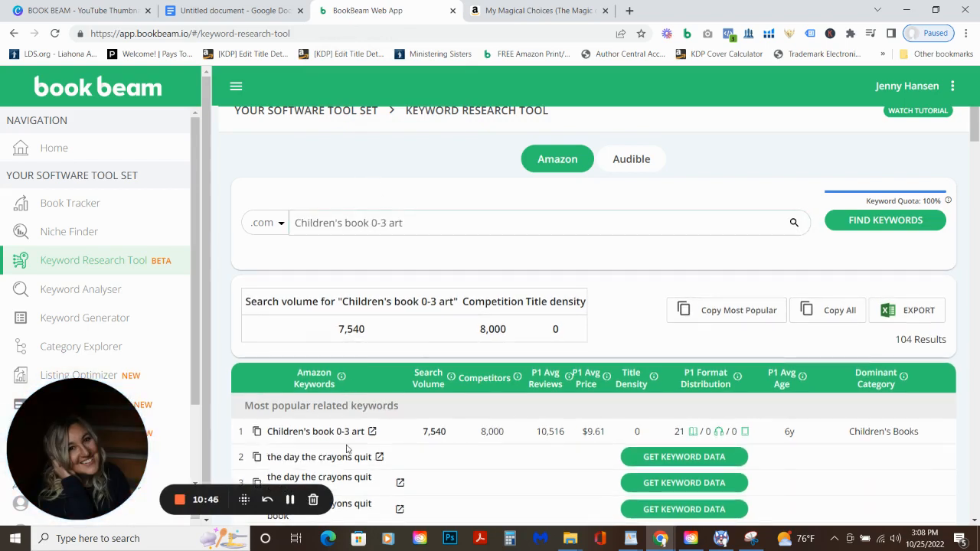
mouse_move(962, 163)
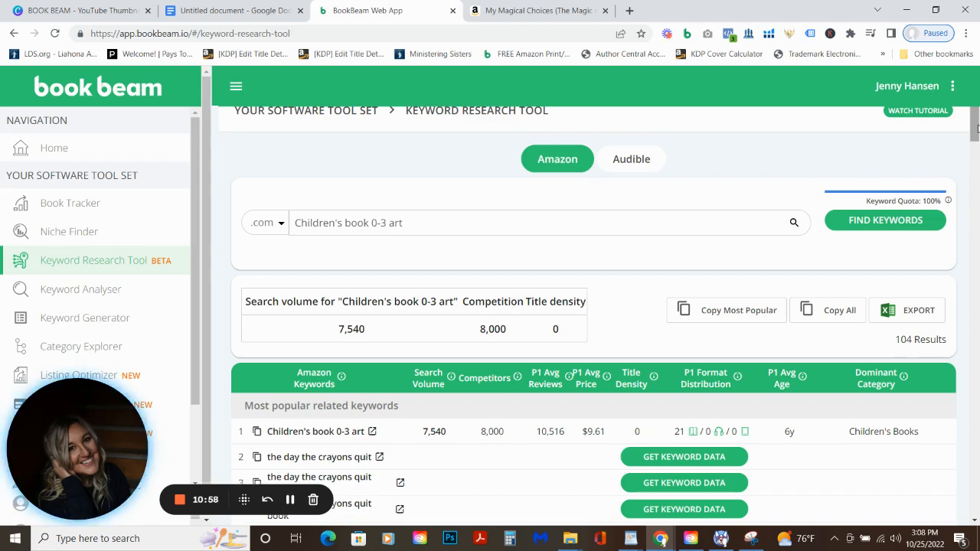
mouse_move(136, 317)
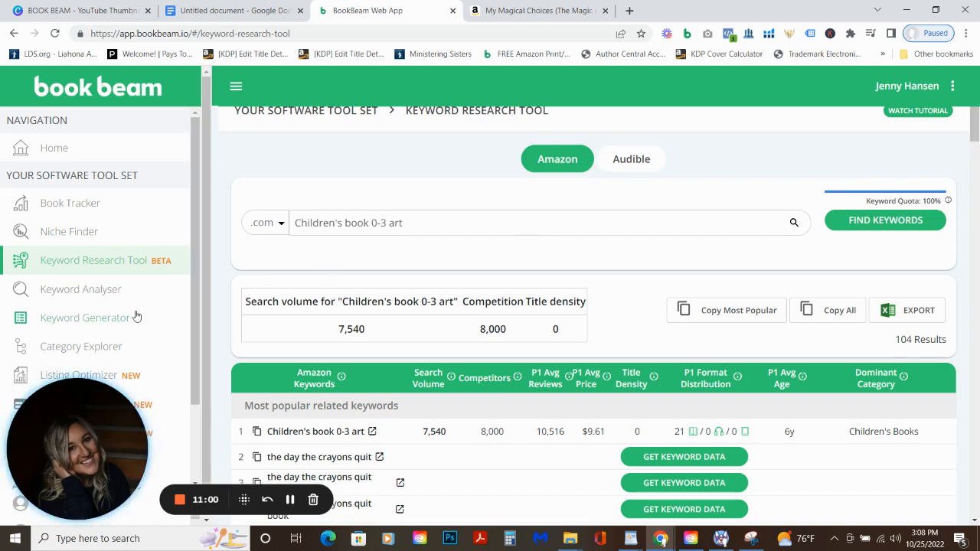
mouse_move(651, 200)
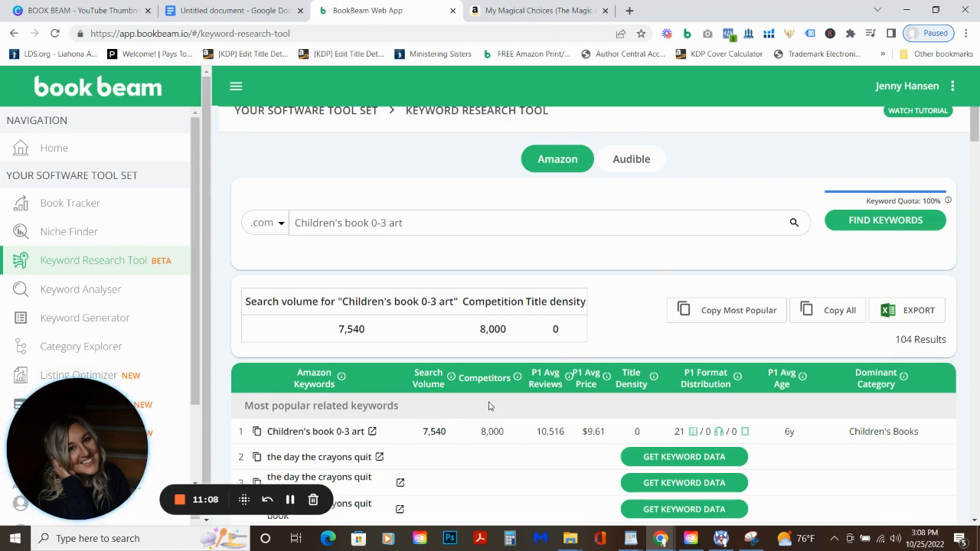
mouse_move(245, 451)
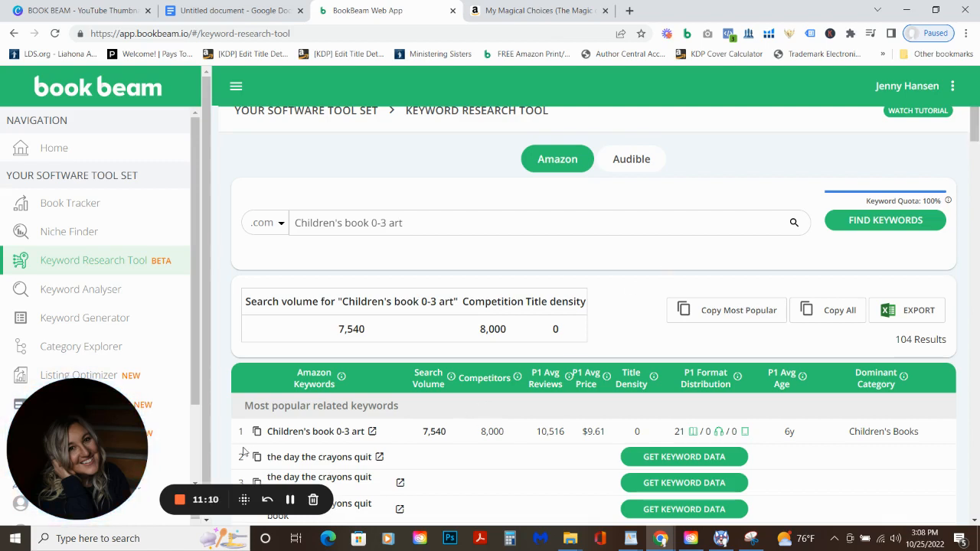